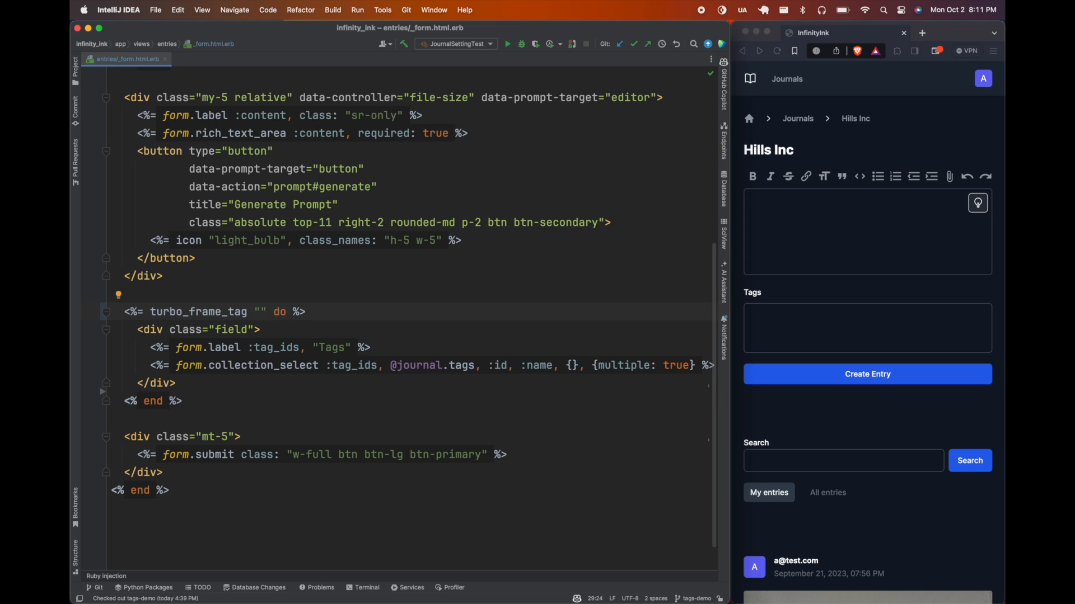
Step: Name the entry form's turbo frame tags_frame and add a 'Manage Tags' link to journal_tags_path
text(tags_frame)
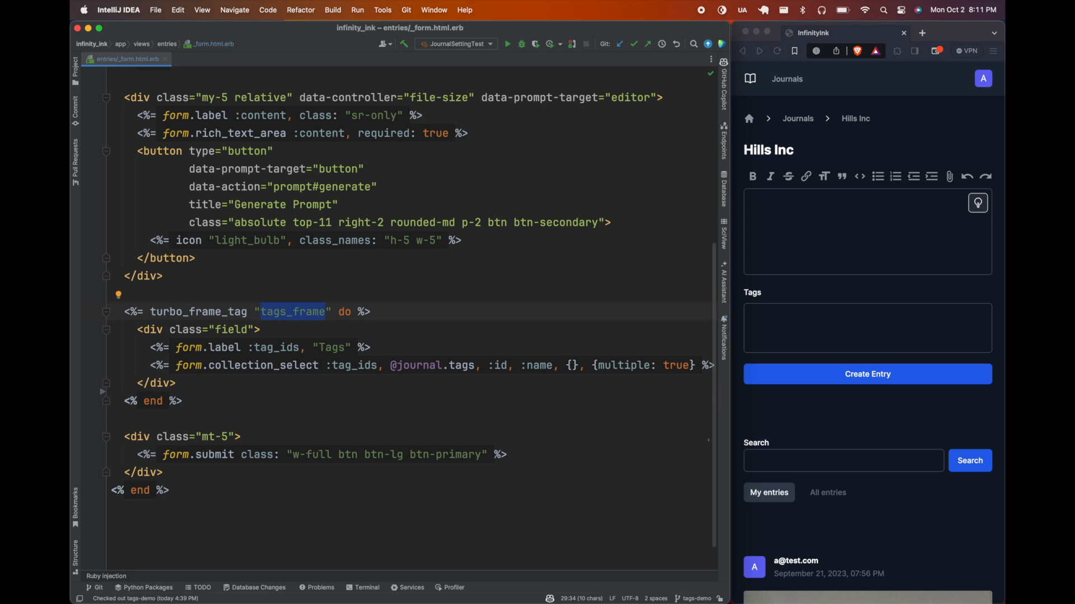
text(<%= link_to "Manage Tags", journal_tags_path(@journal), class: "link font-medium" %>)
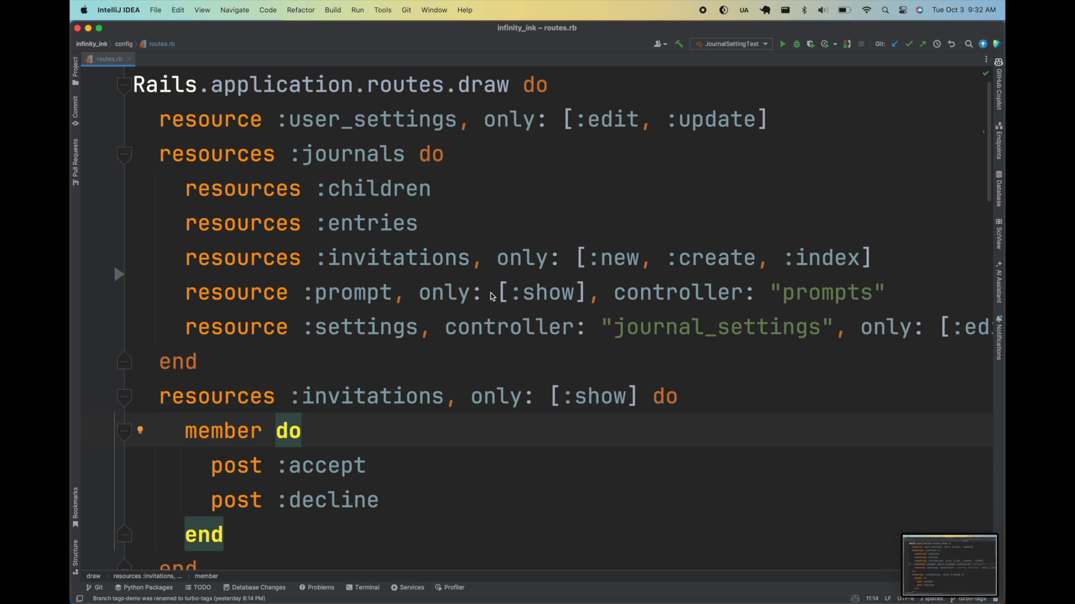
text(resources :tags)
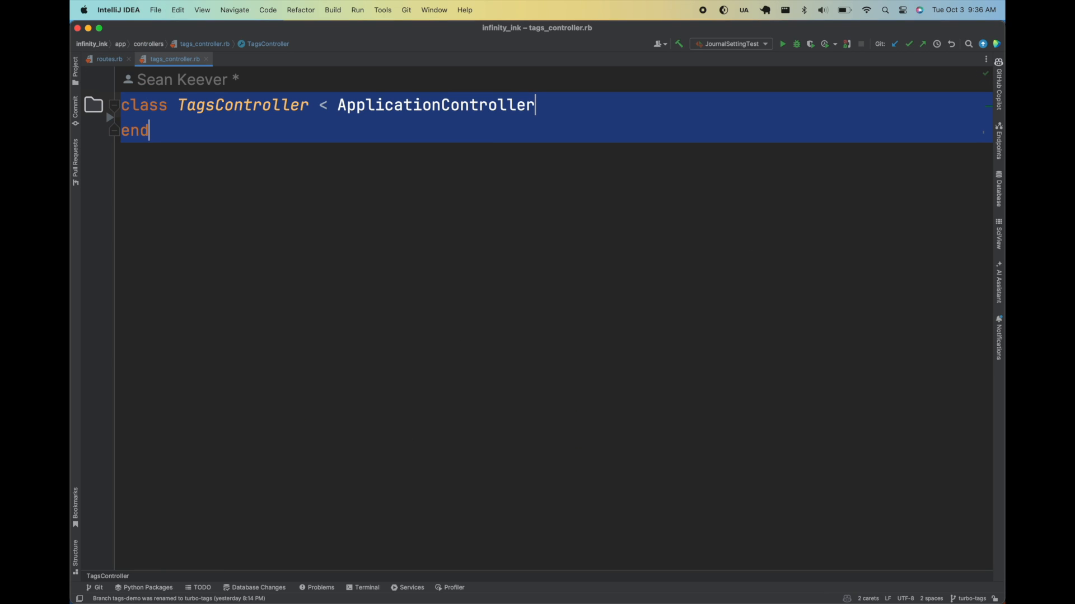
text(before_action :authenticate_user!)
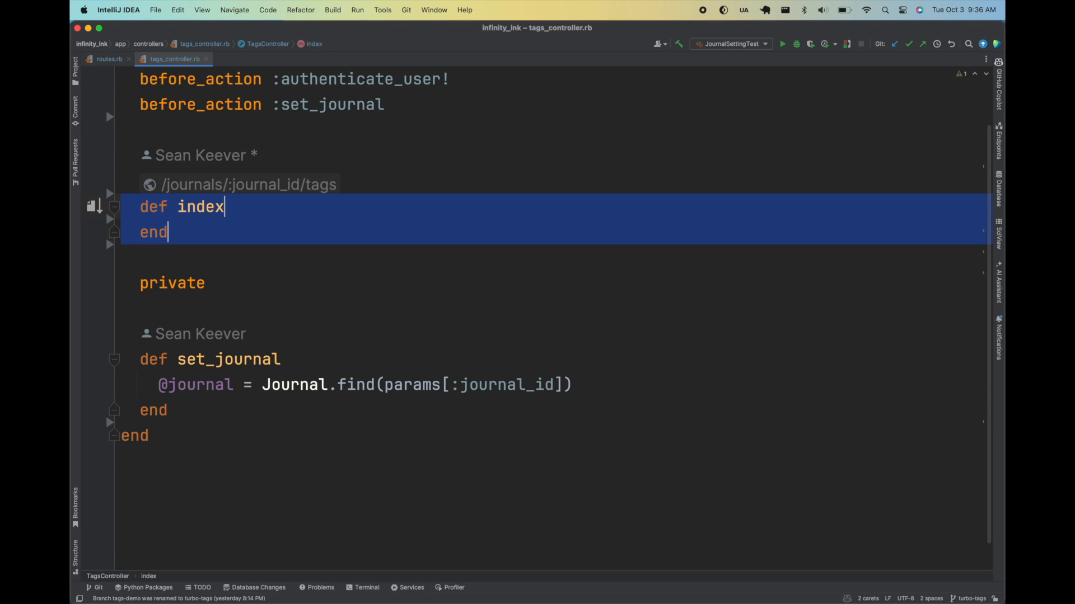
text(@tags = @journal.tags)
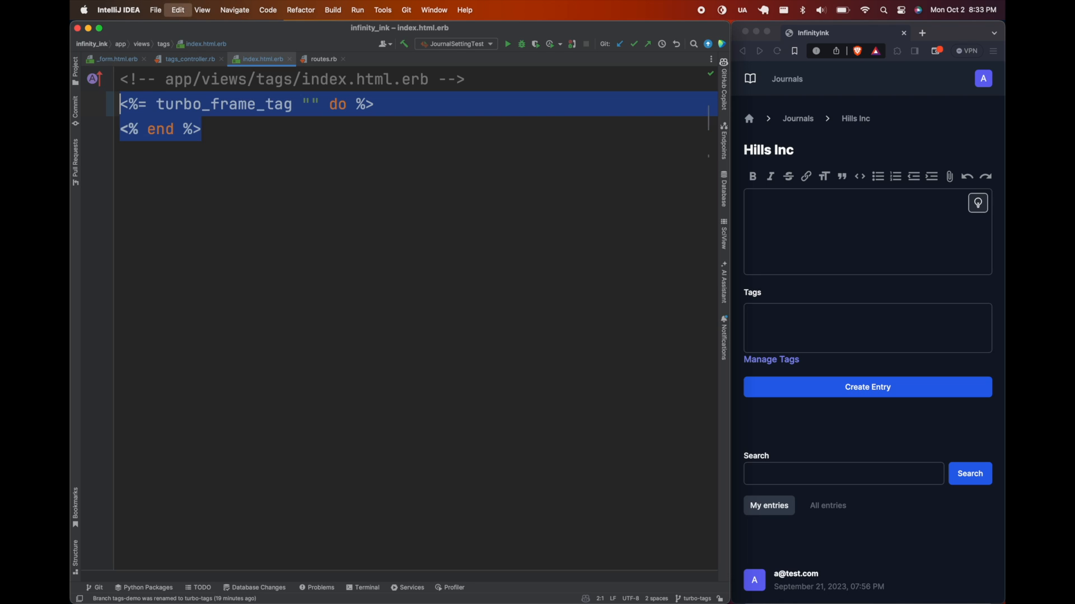
Step: Name the tags index turbo frame tags_frame and add a 'Manage tags' h2 heading
text(tags_frame)
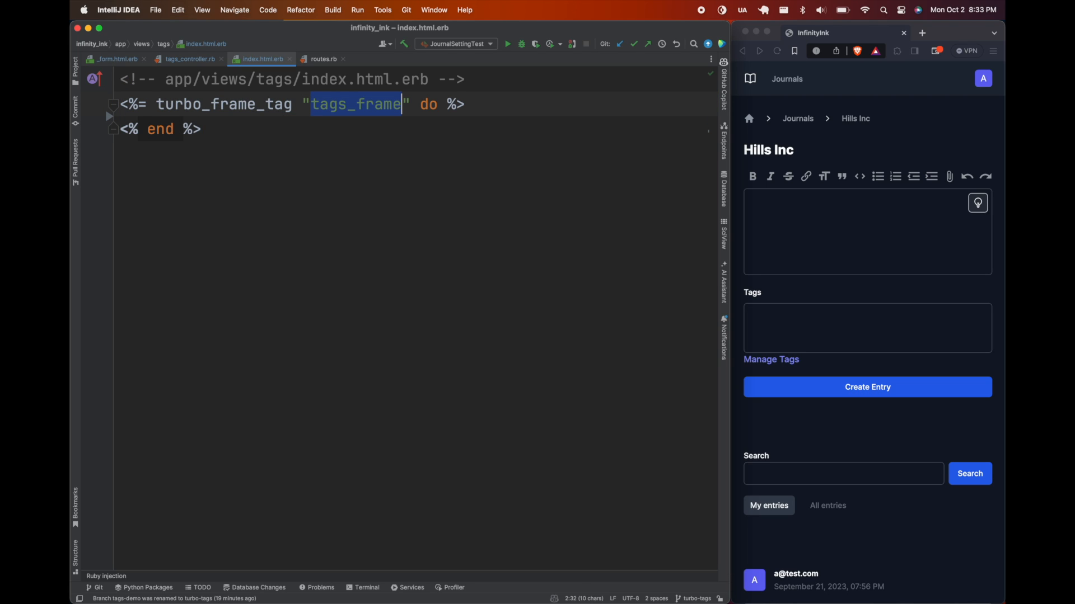
text(<h2>Manage tags</h2>)
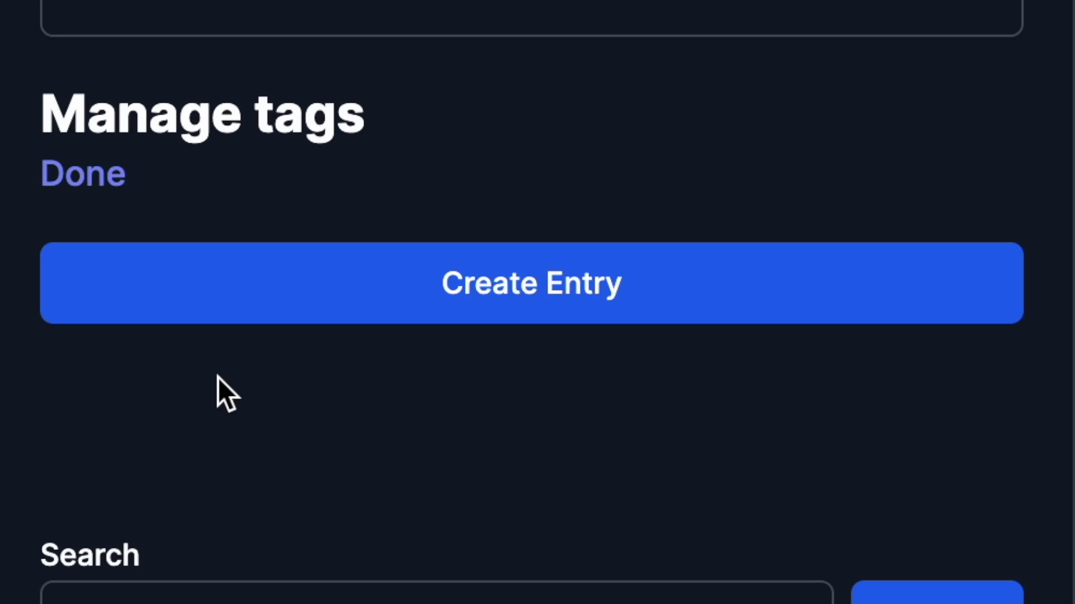
mouse_move(110, 185)
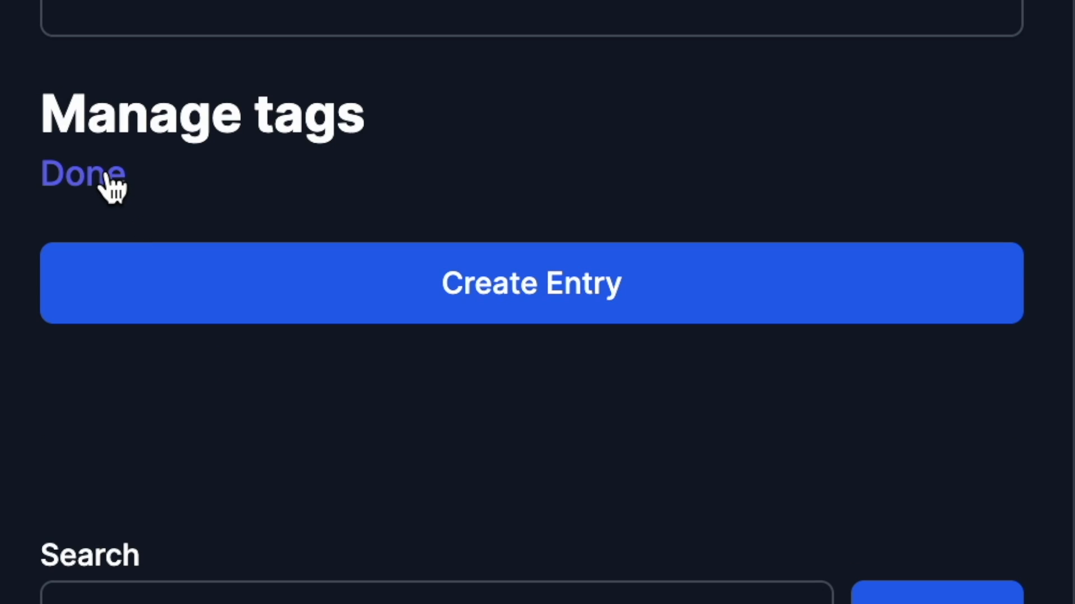
mouse_move(164, 357)
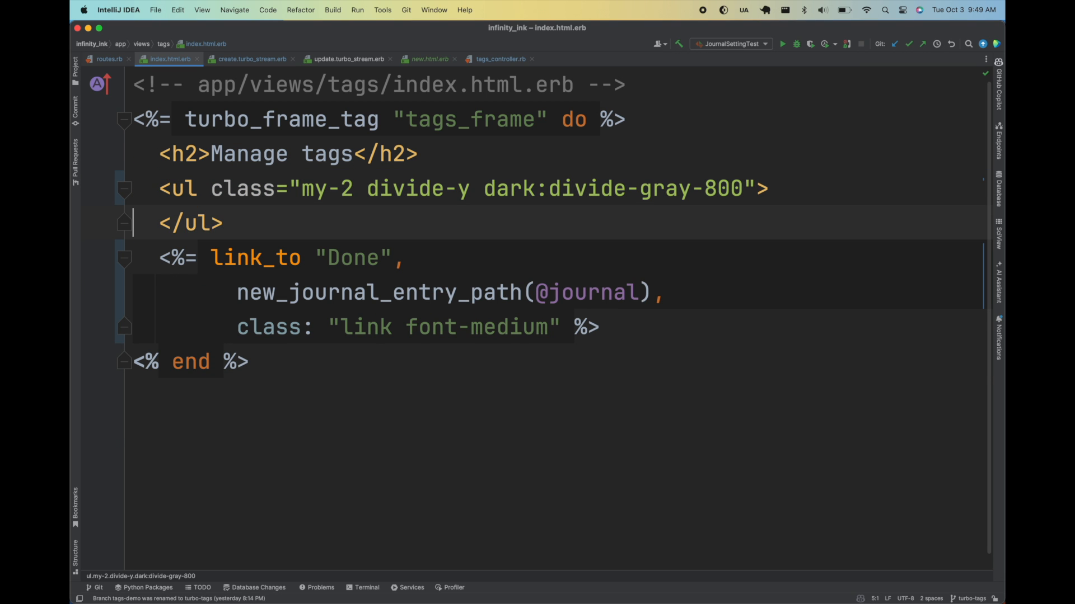
Step: Create the _tag.html.erb partial rendering tag.name and save a 'test' tag from the console
click(367, 587)
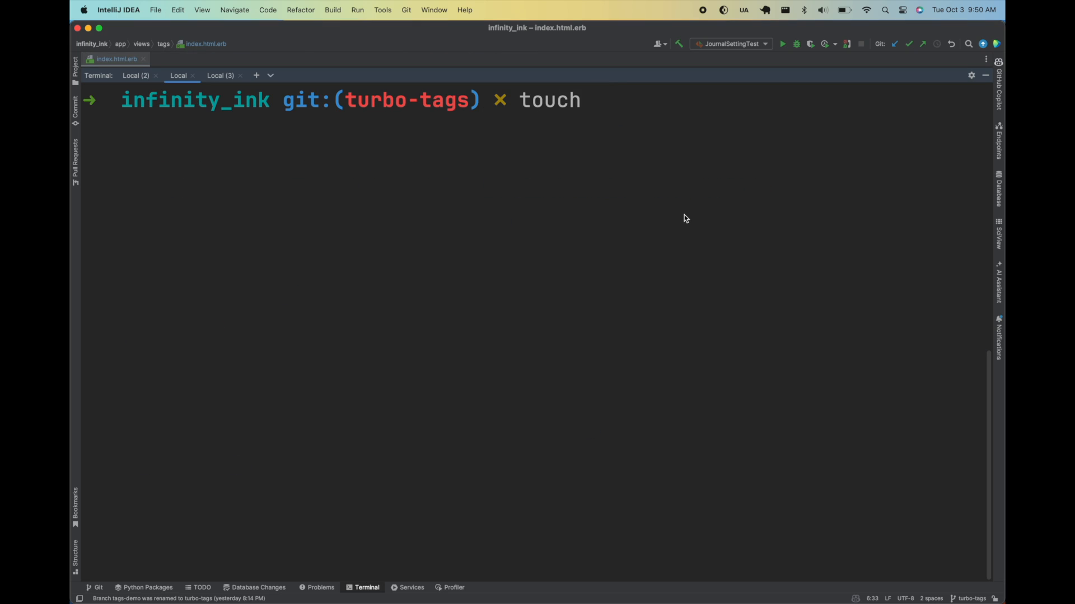
text(app/views/tags/_tag.html.erb -->)
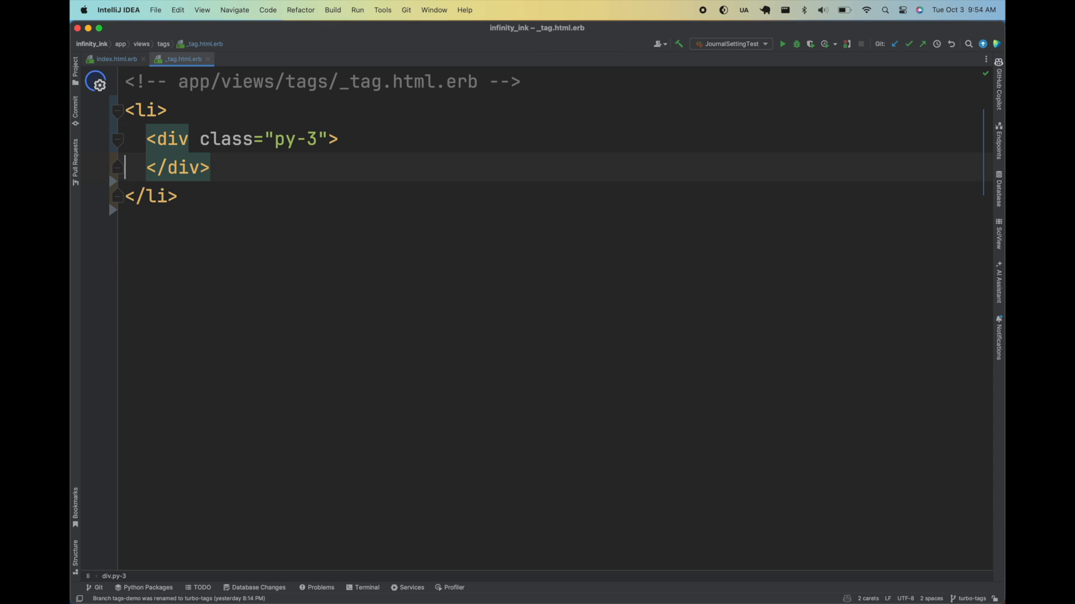
text(<%= tag.name %>)
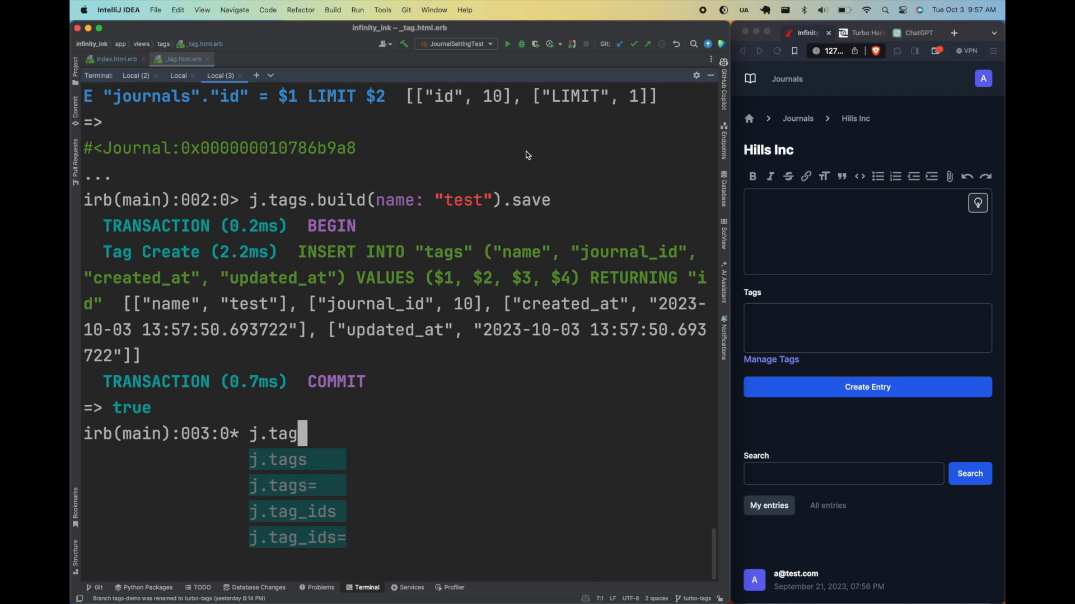
click(770, 360)
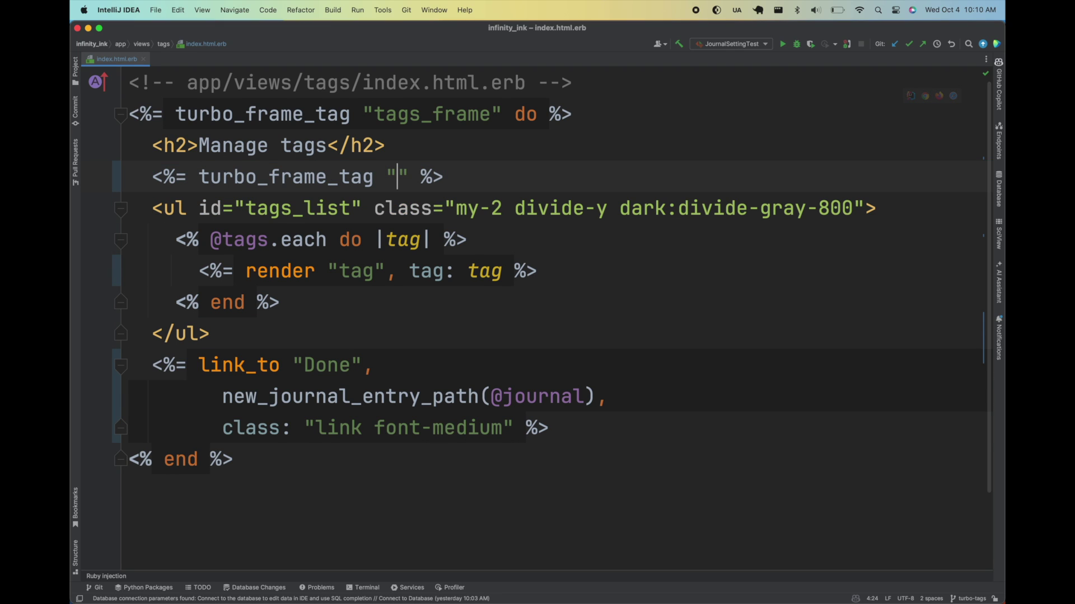
text(new_tag)
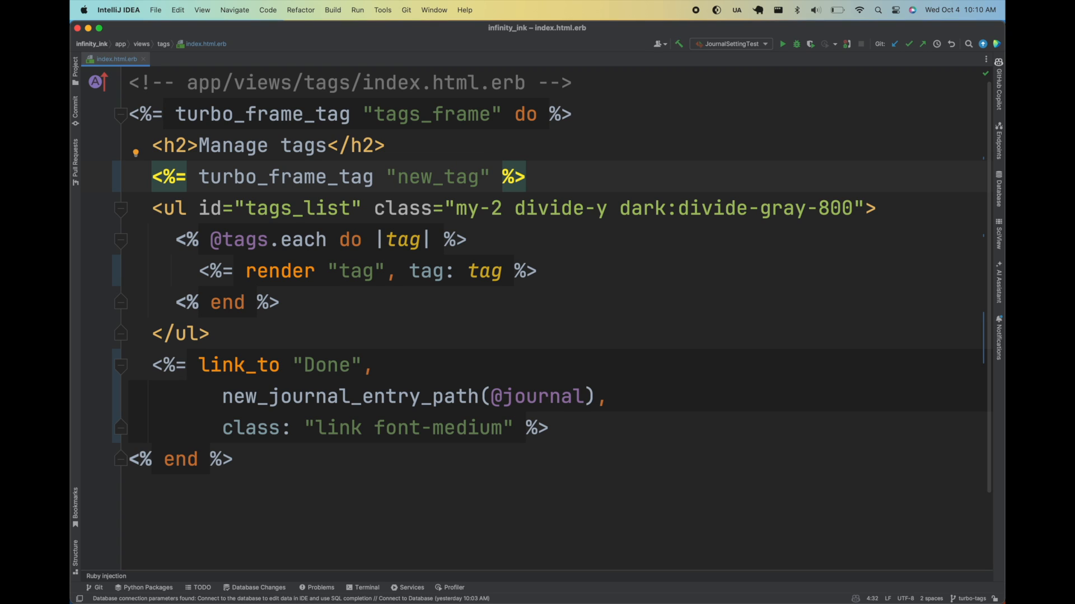
text(, src: new_journal_tag_path(@journal))
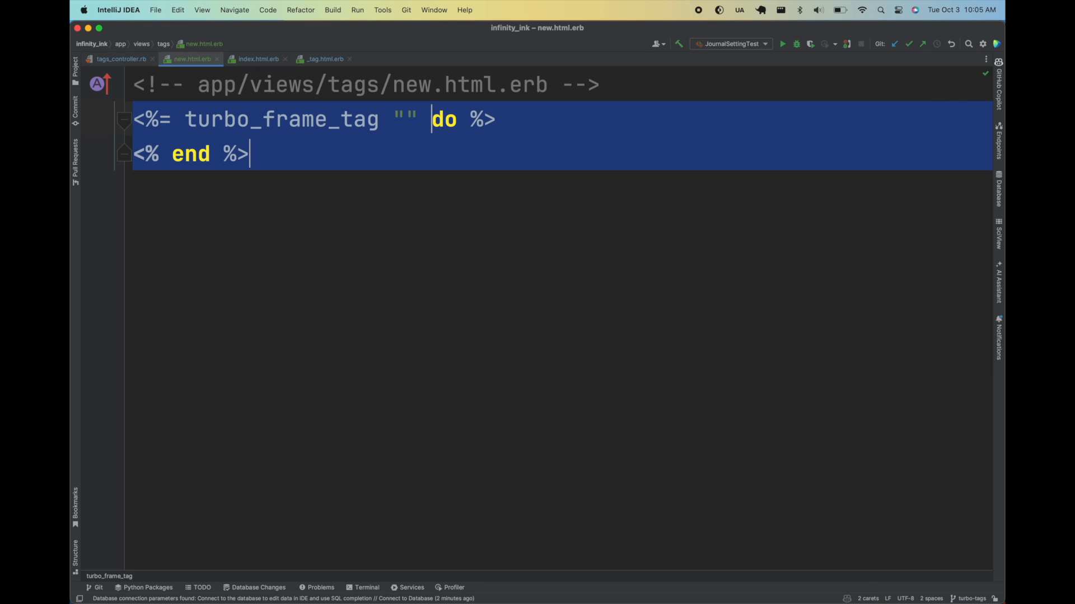
text(new_tag)
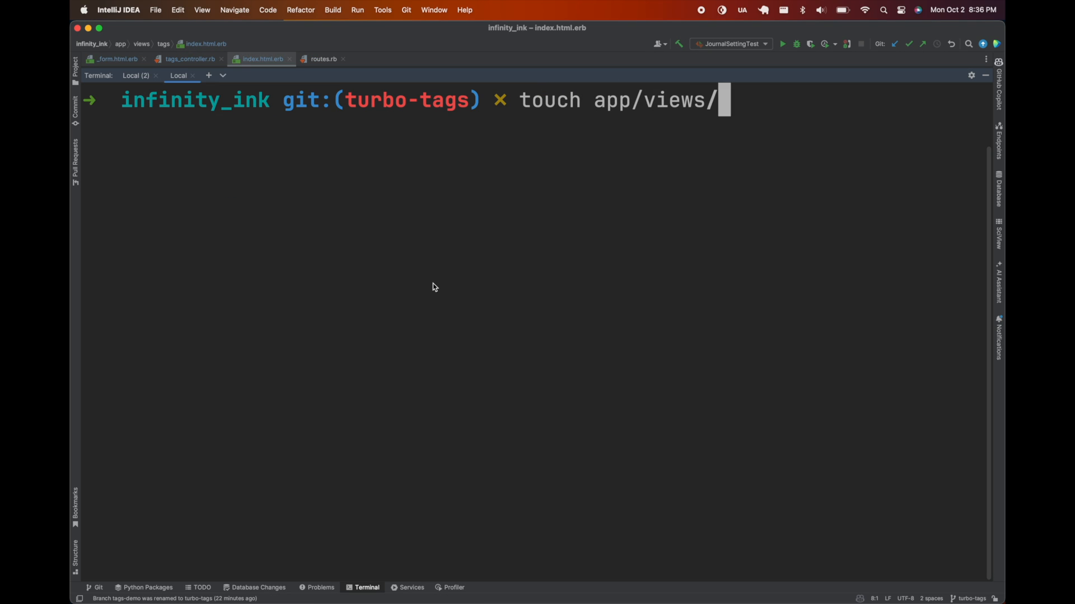
text(tags/_form.html.erb -->)
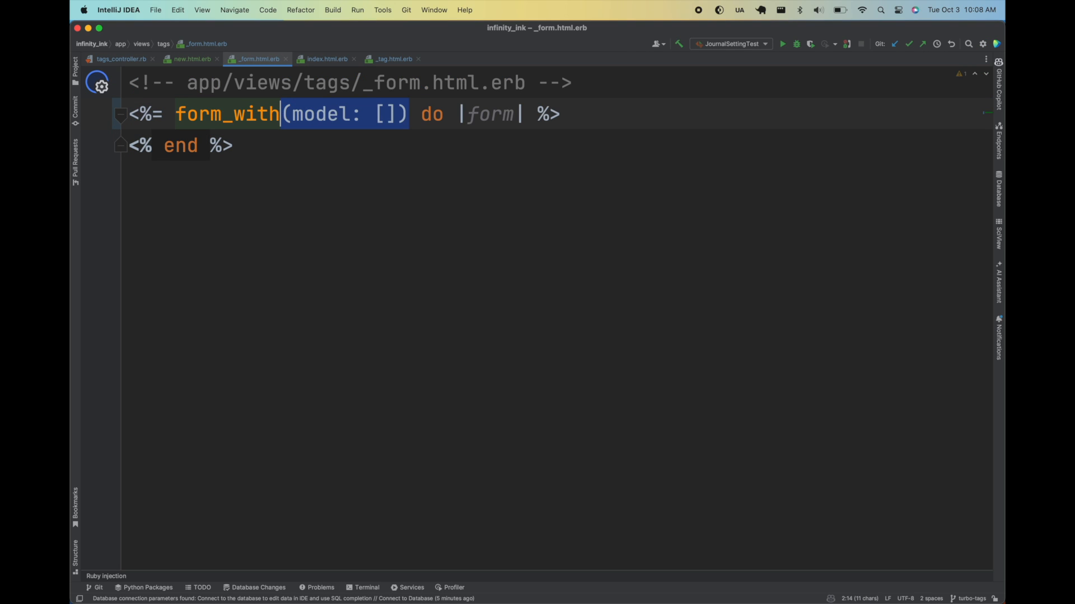
text(@journal, tag)
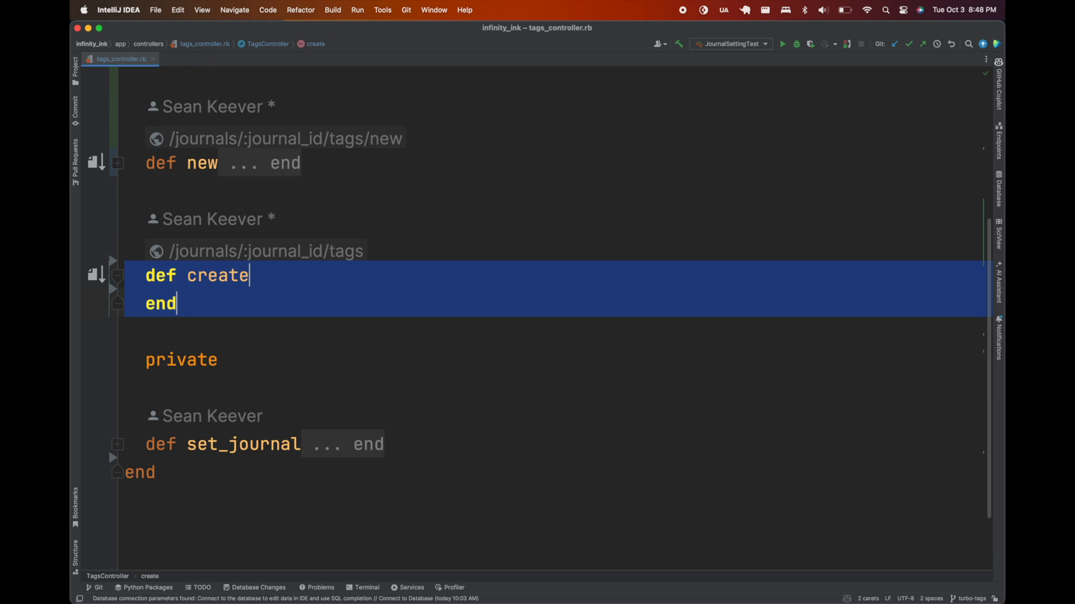
text(@tag = @journal.tags.build)
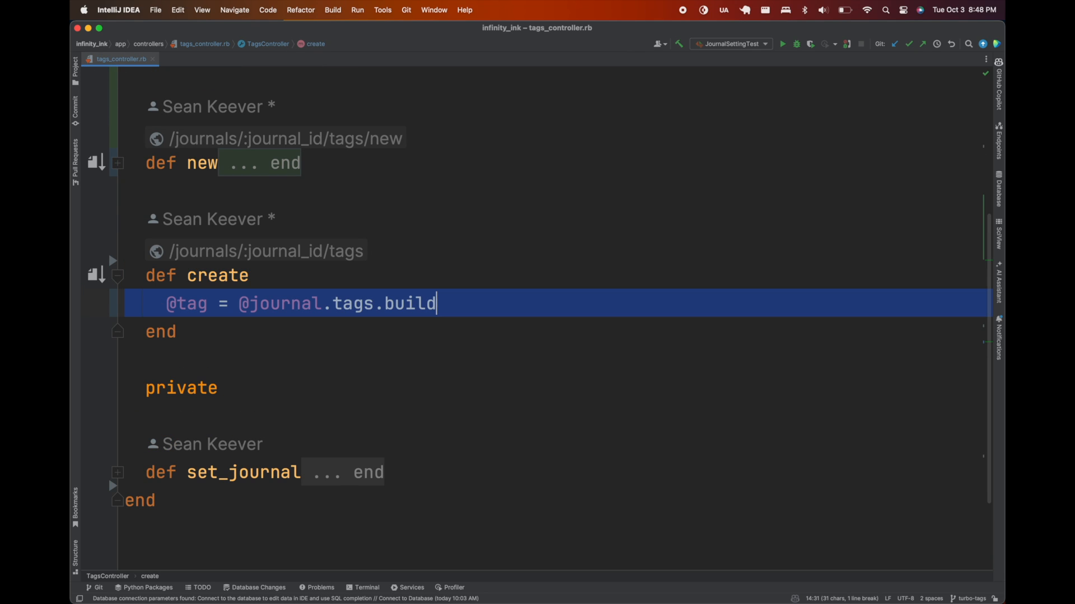
text((tag_params))
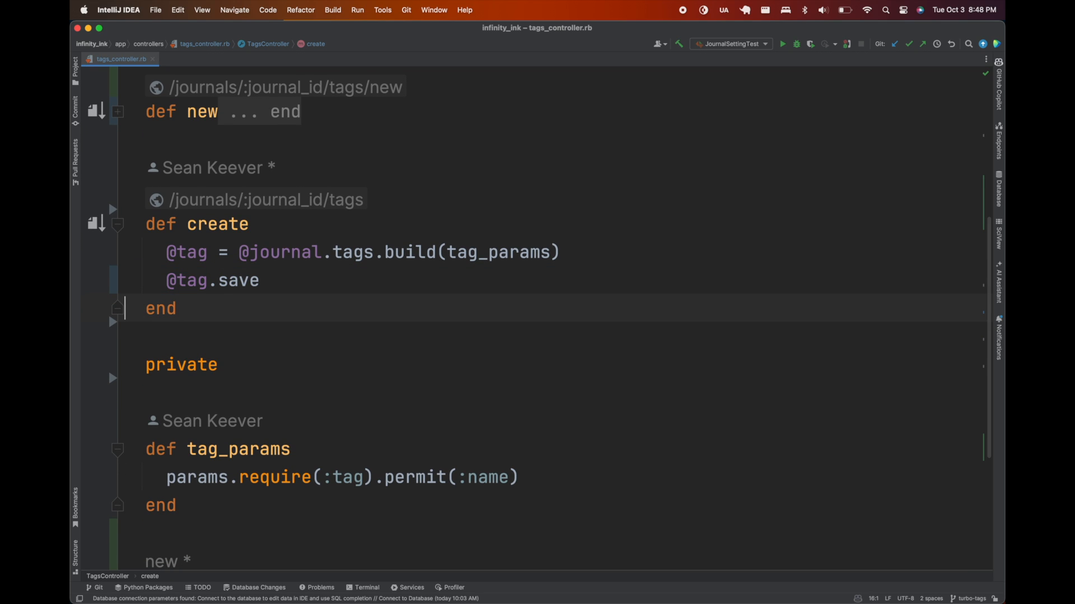
text(turbo_stream)
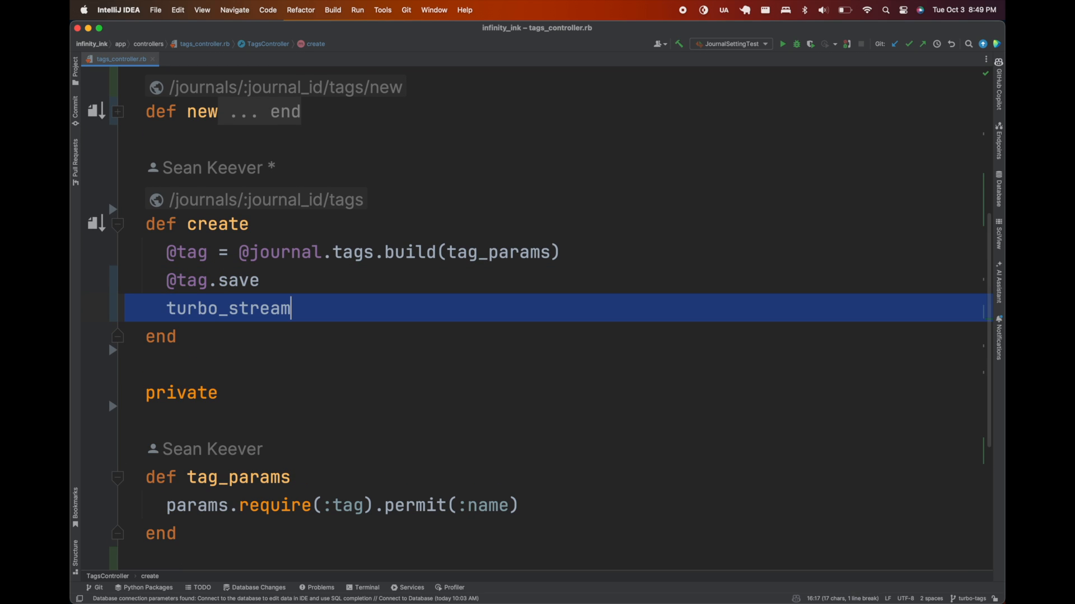
click(422, 59)
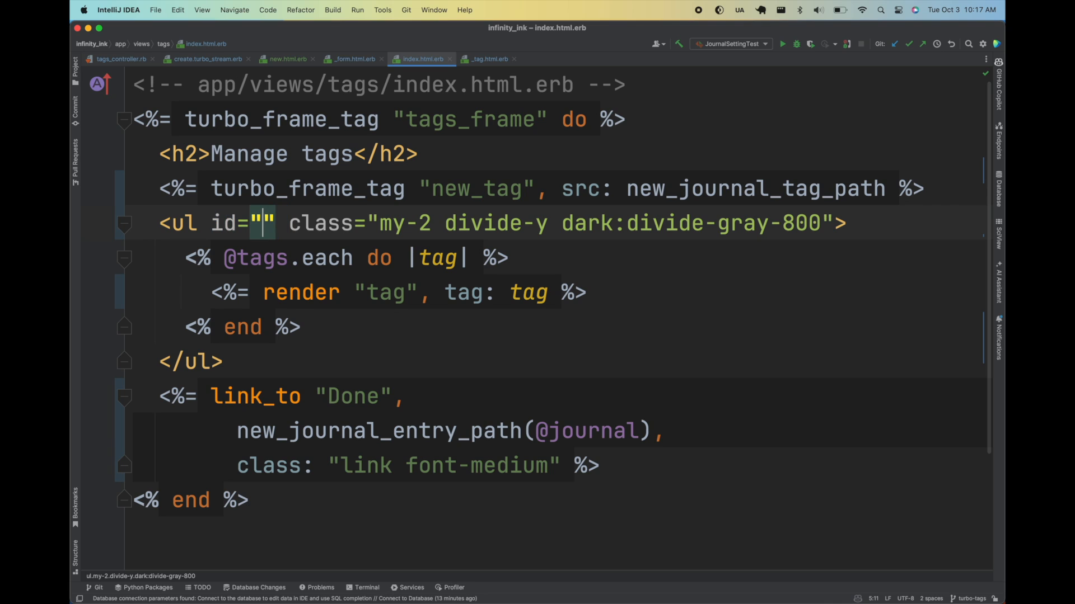
click(351, 59)
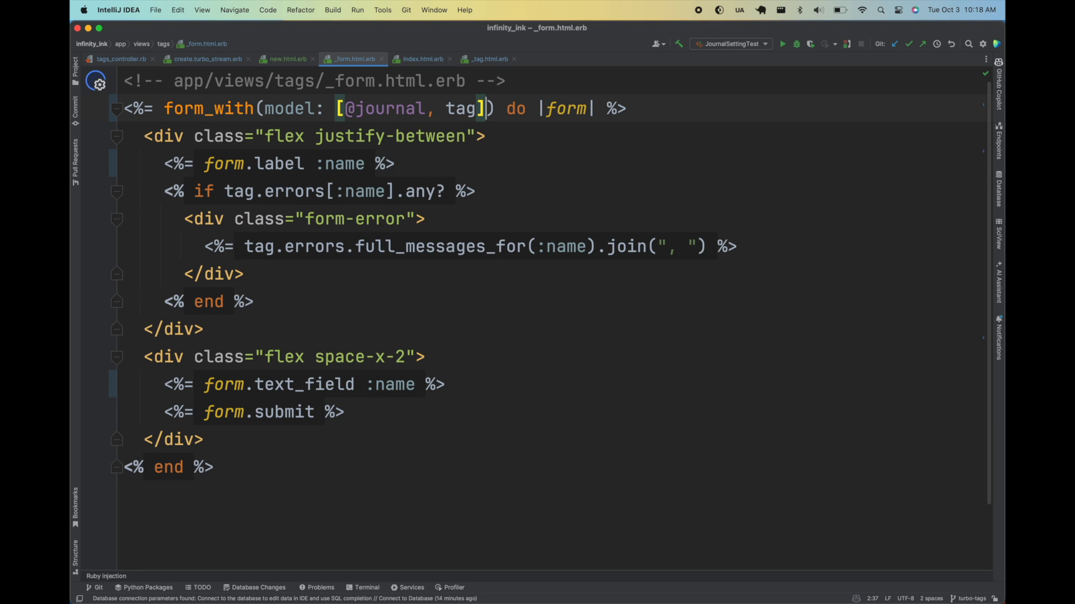
text(, html: {})
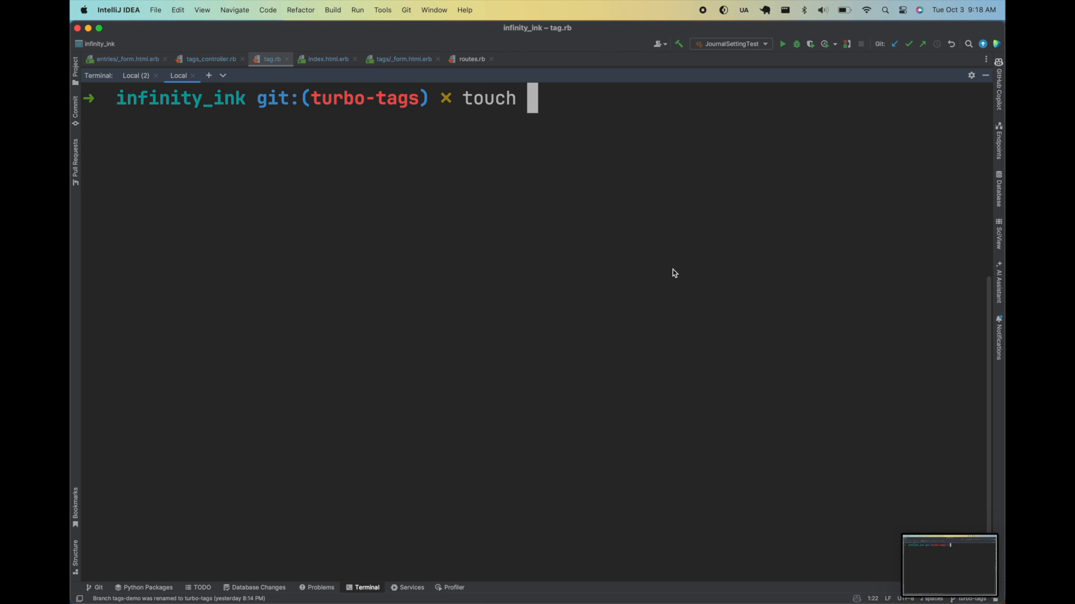
Step: Create app/views/tags/create.turbo_stream.erb that replaces form_tag with the form on errors
text(app/views/tags/)
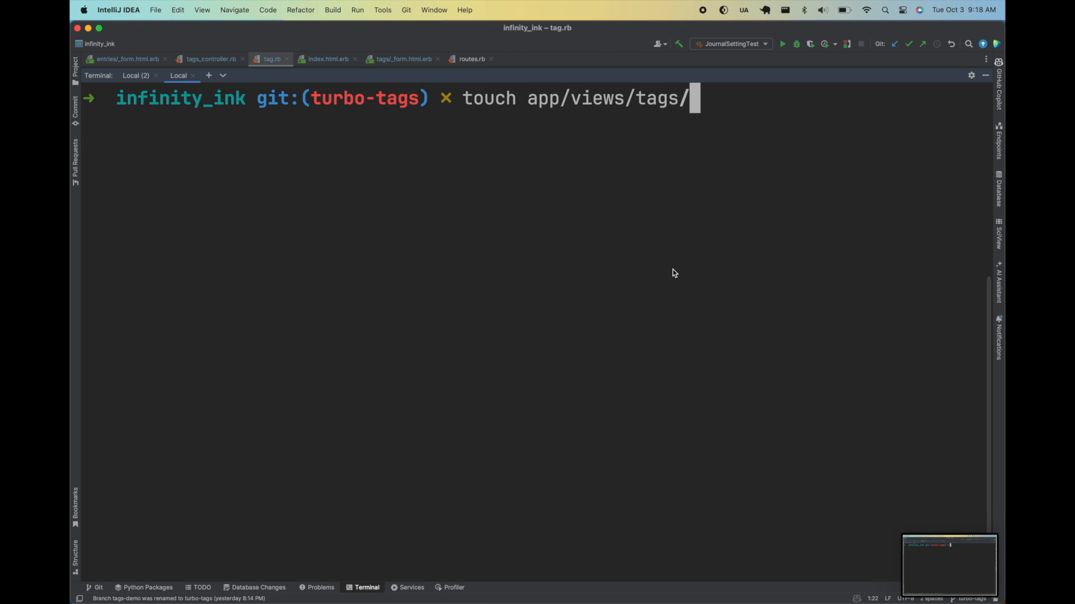
text(create.)
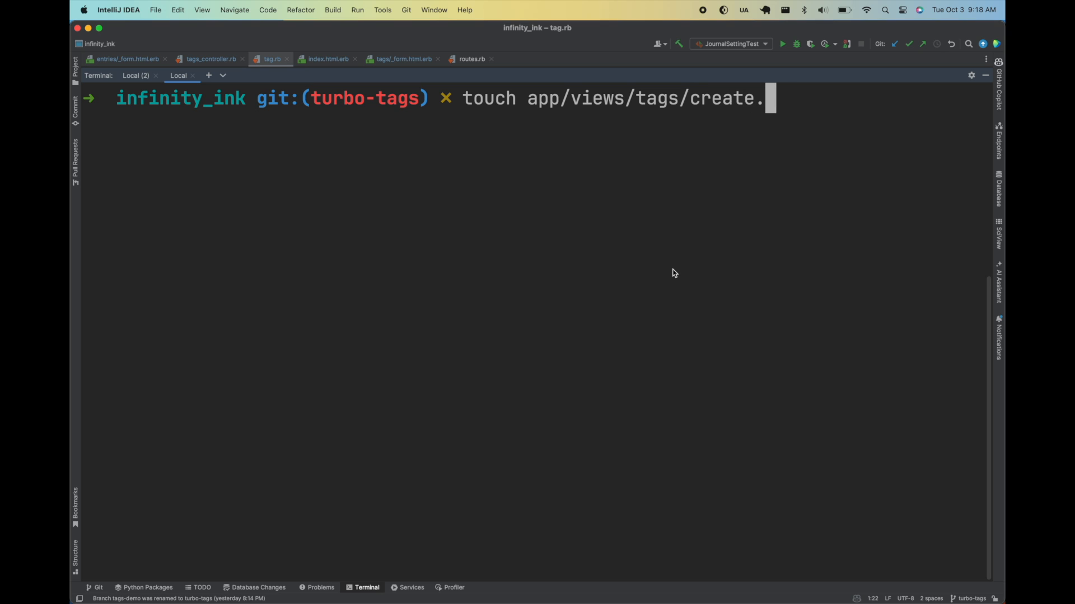
text(turbo_st)
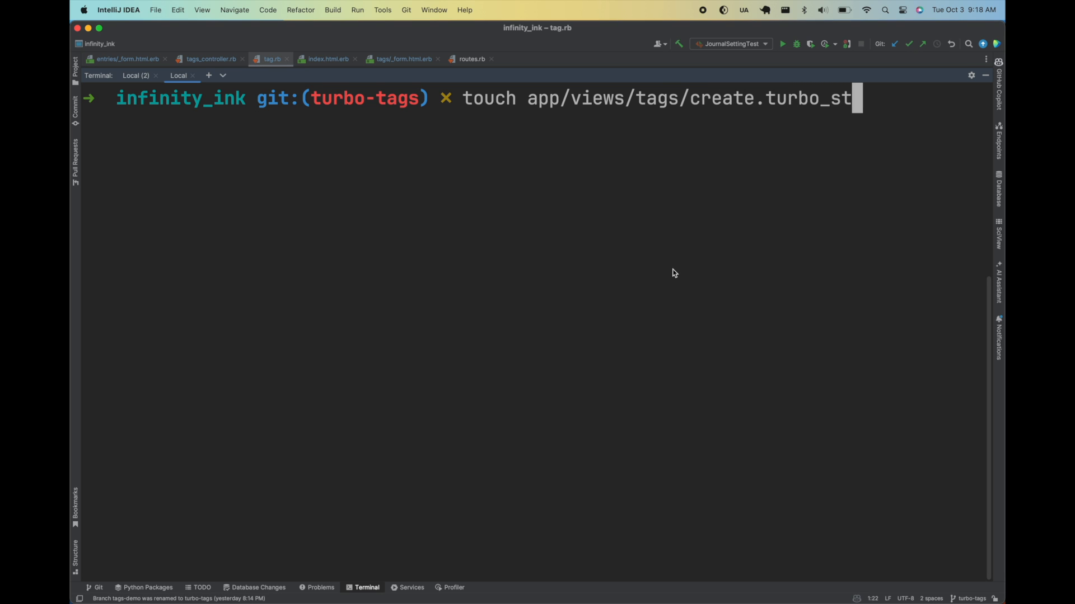
text(ream.erb)
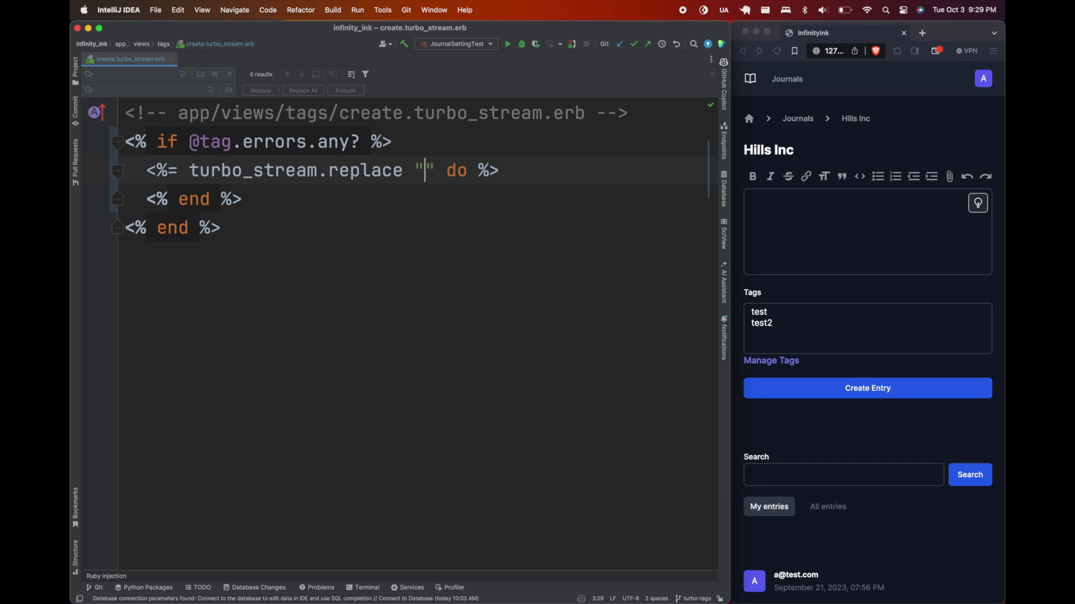
text(form_tag)
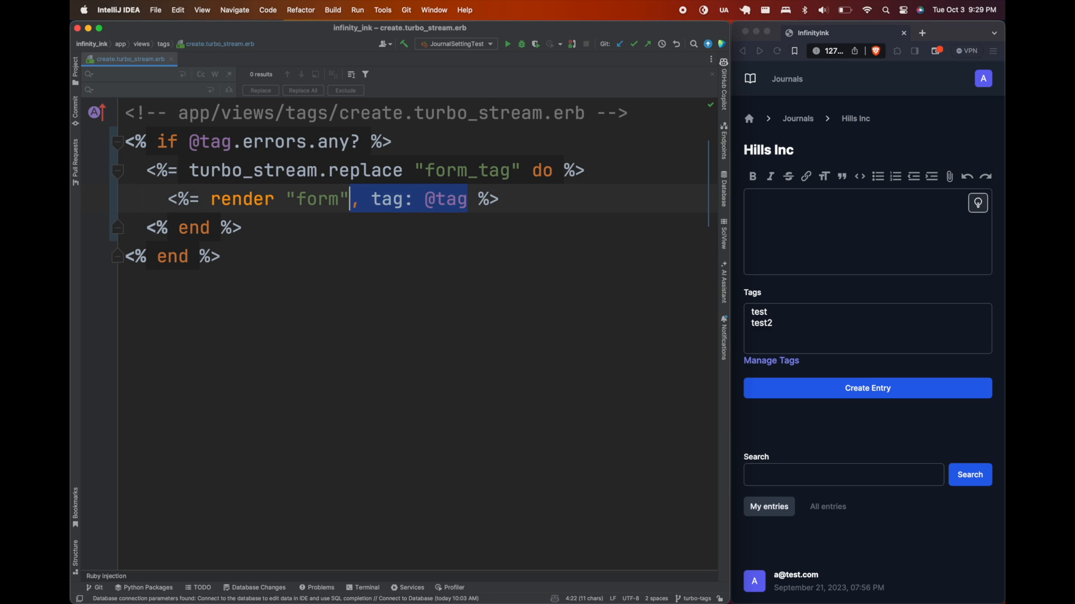
click(171, 256)
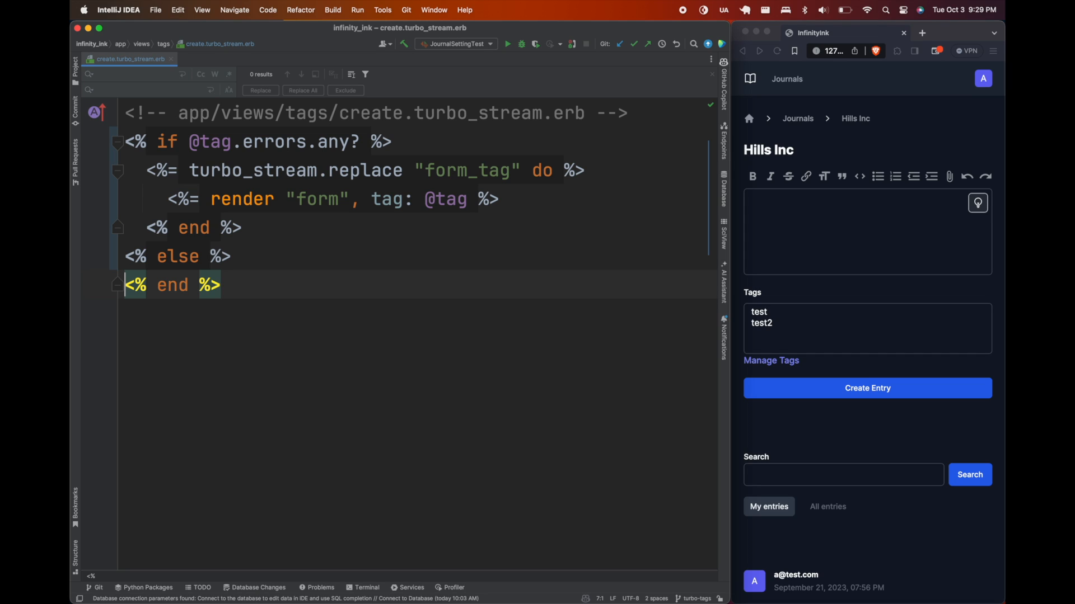
text(<%= turbo_stream.append "" do %>)
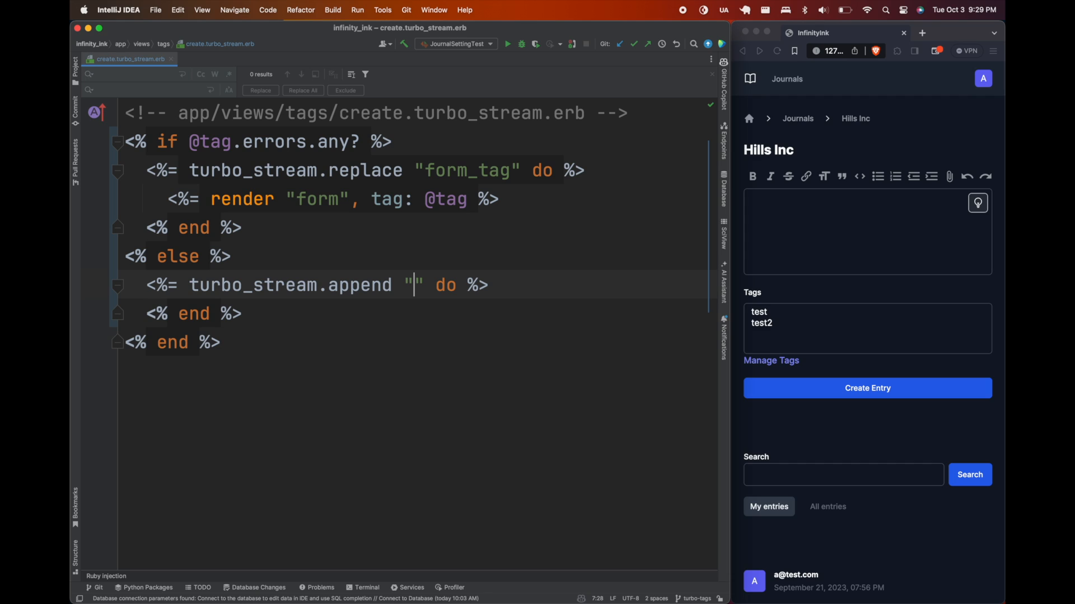
text(tags_list)
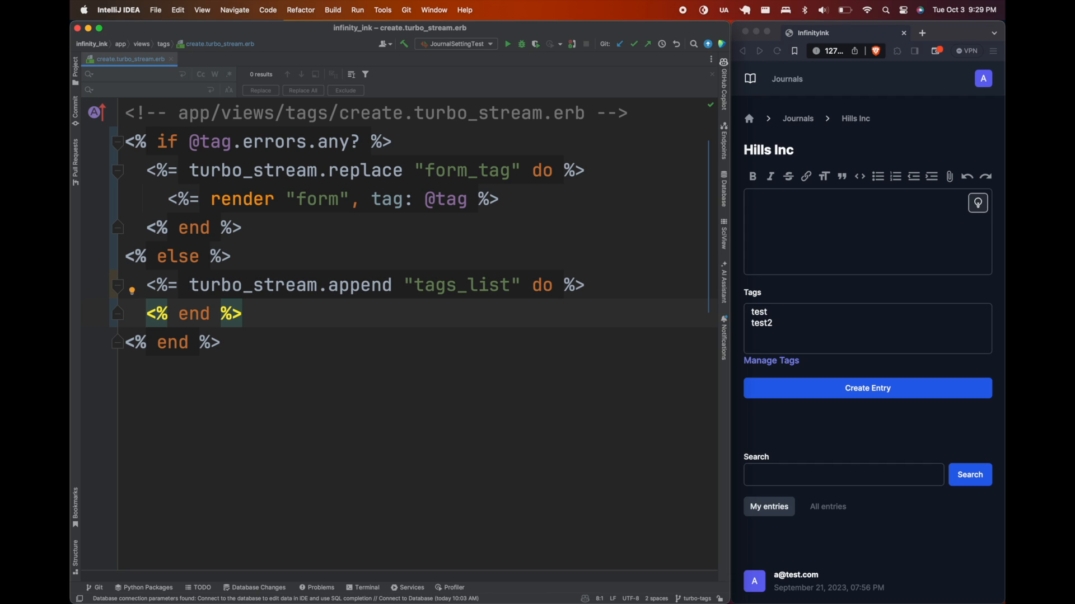
text(<%= render "tag" %>)
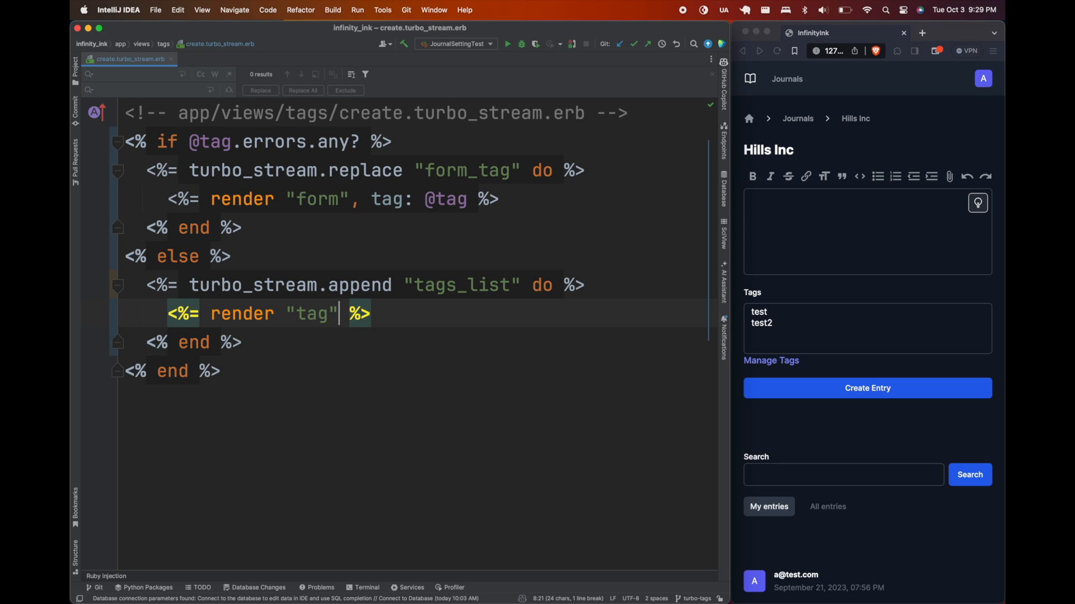
text(, tag: @tag)
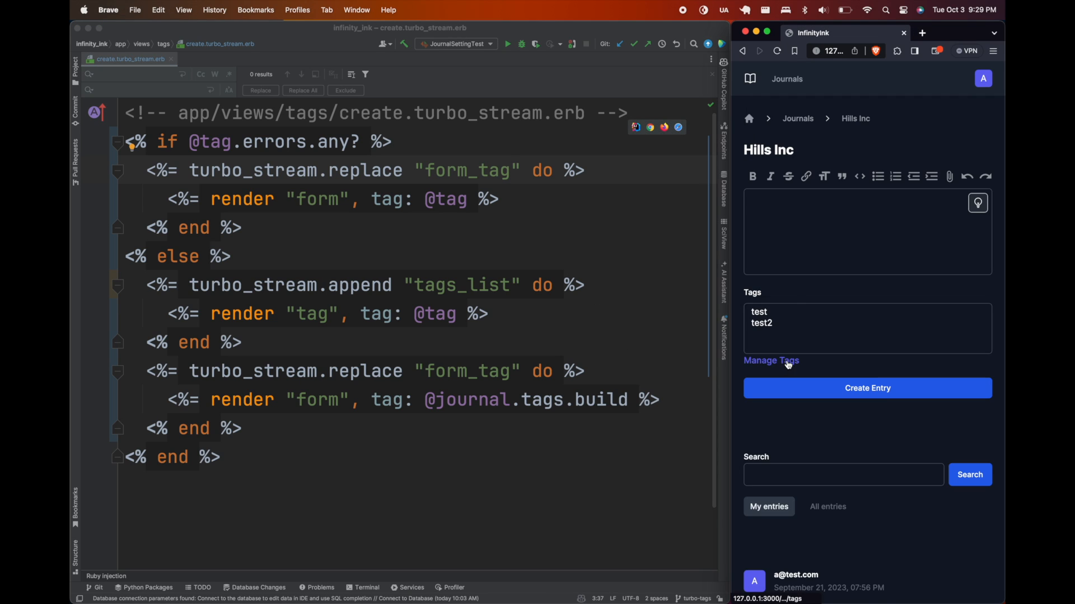
Step: Create a test3 tag through the inline Manage Tags form
click(770, 360)
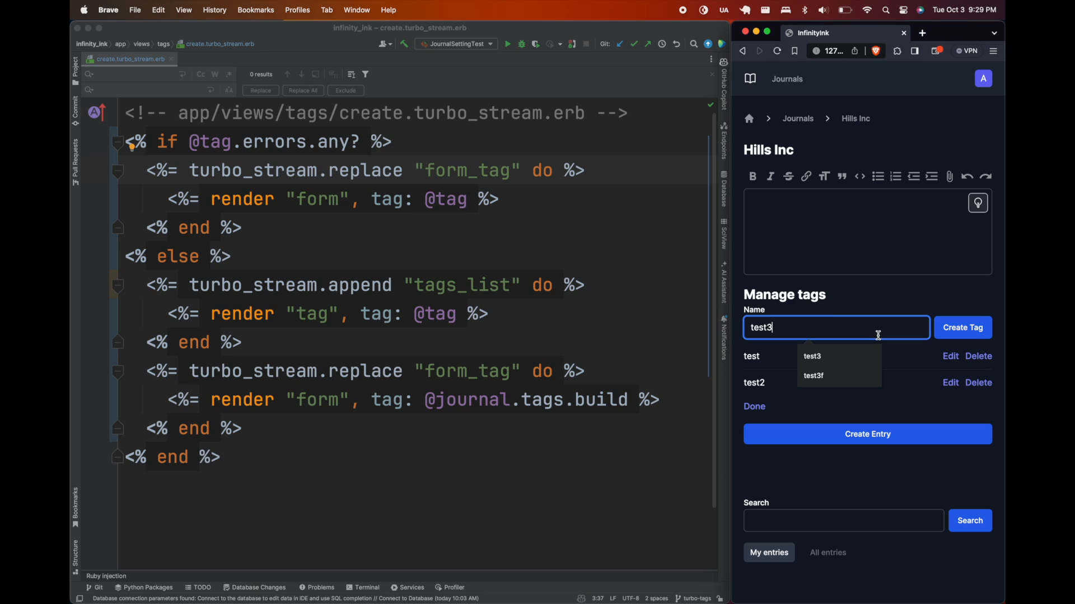
click(962, 327)
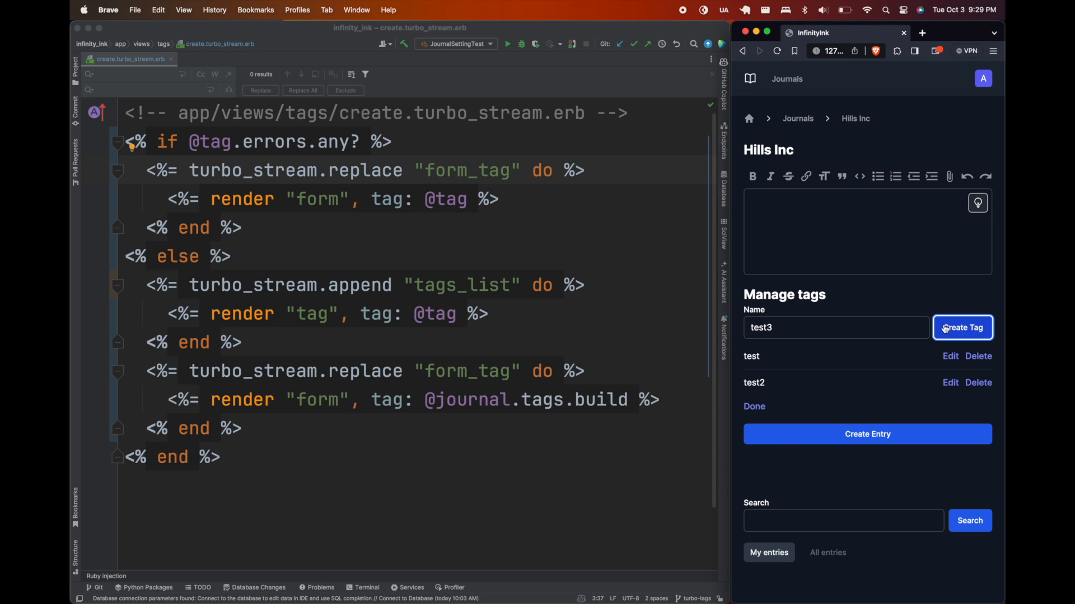
click(962, 326)
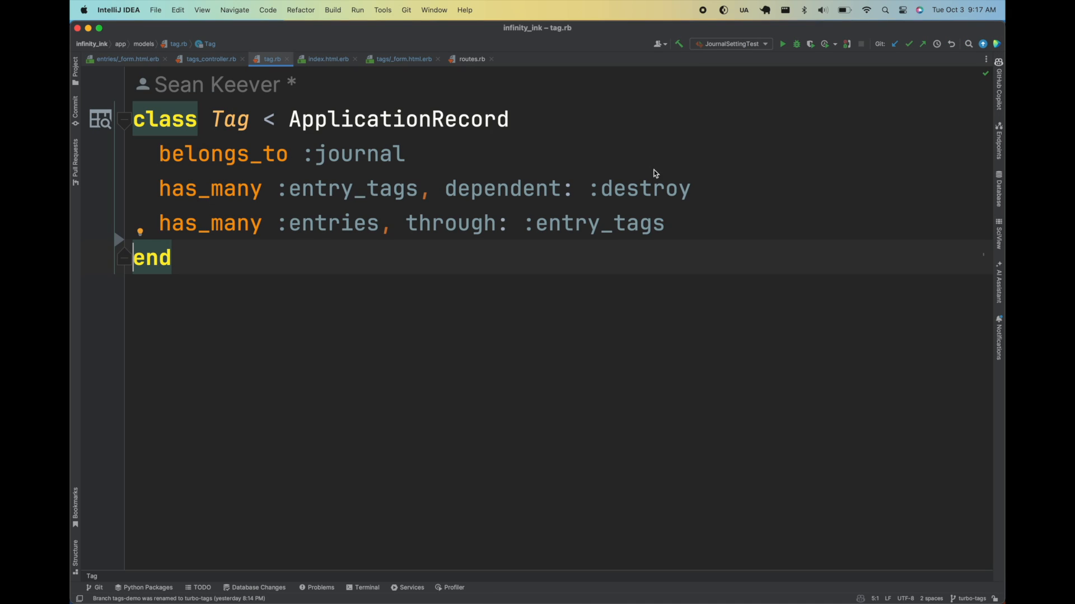
Step: Add validates :name, presence: true to Tag and try submitting an empty tag name
text(validates :name)
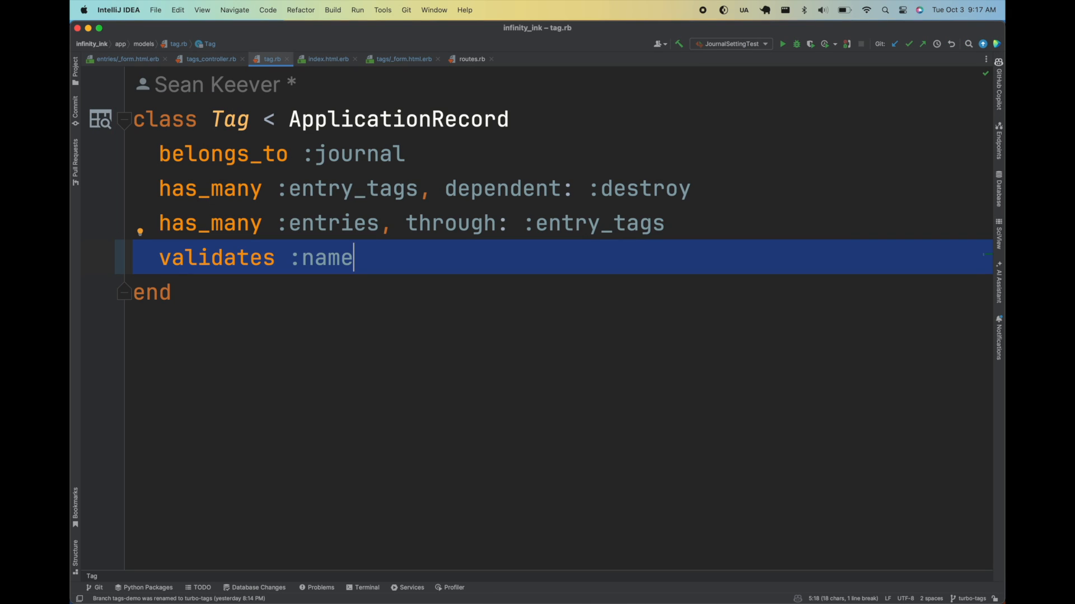
text(, presence: true)
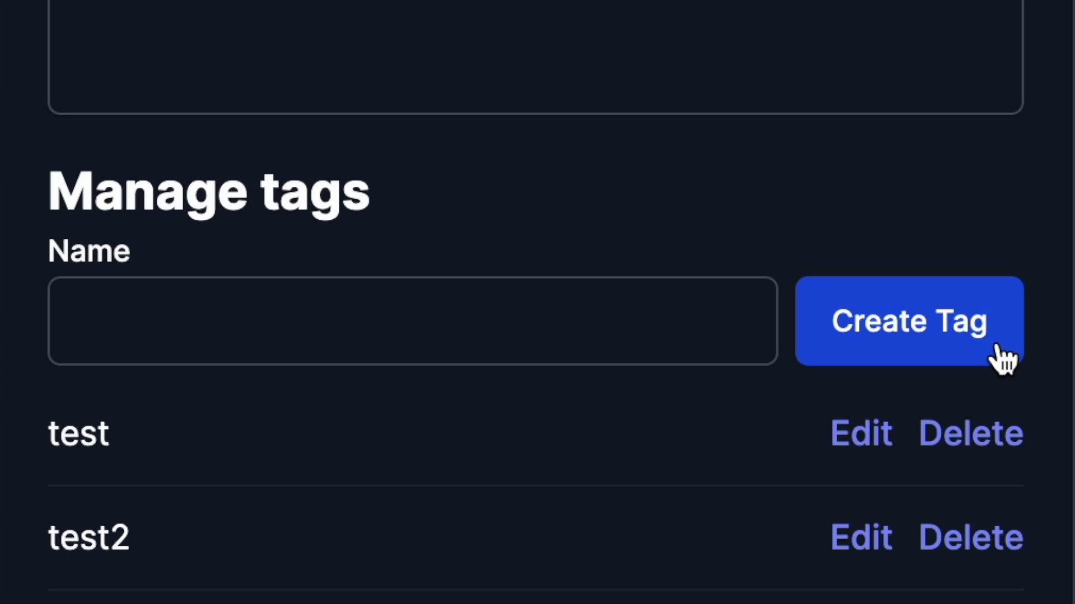
click(910, 321)
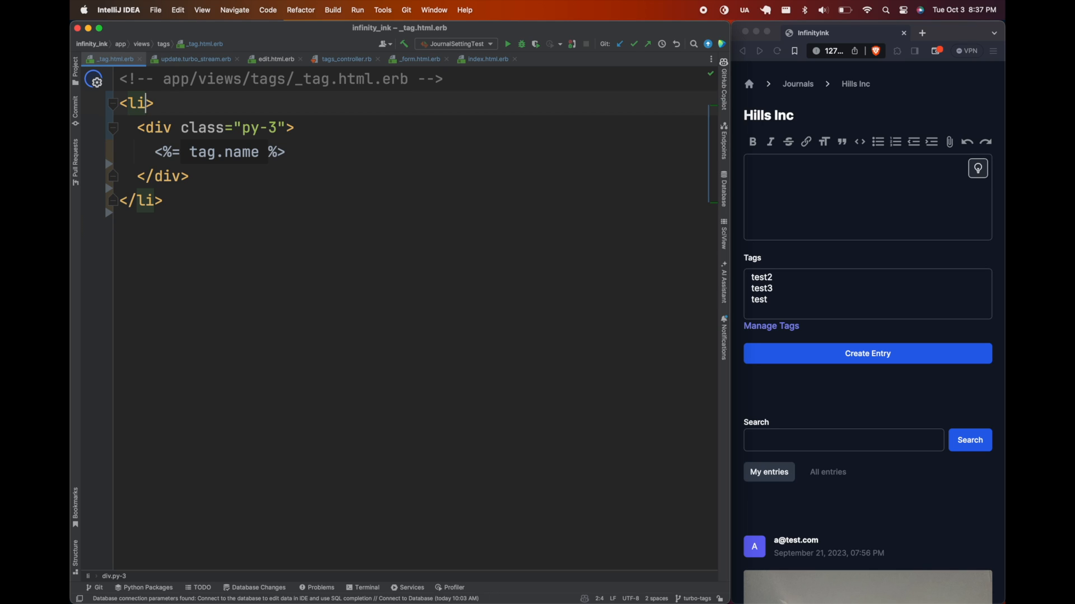
Step: Give each tag li a dom_id and add an Edit link beside the tag name
text(id="")
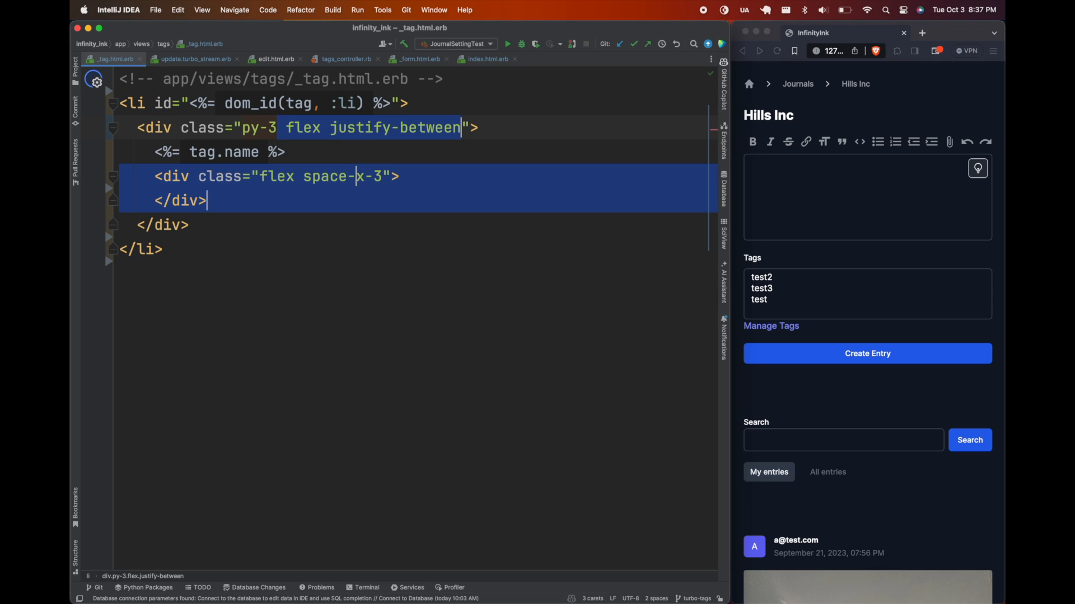
text(<%= link_to "Edit" %>)
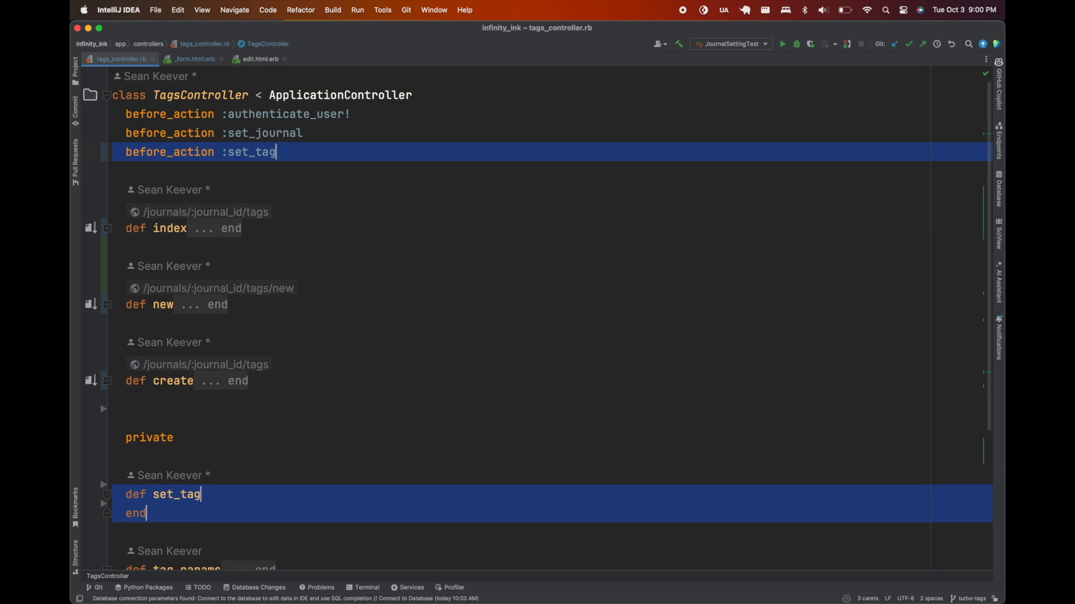
text(@tag = @journal.tags.find(params[:id]))
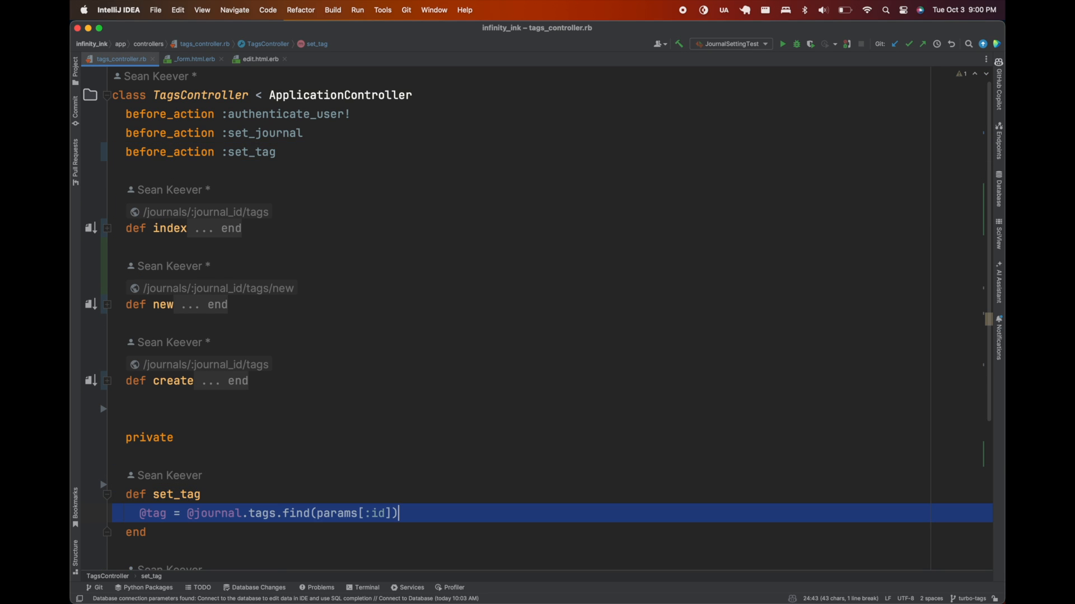
text(, only: [])
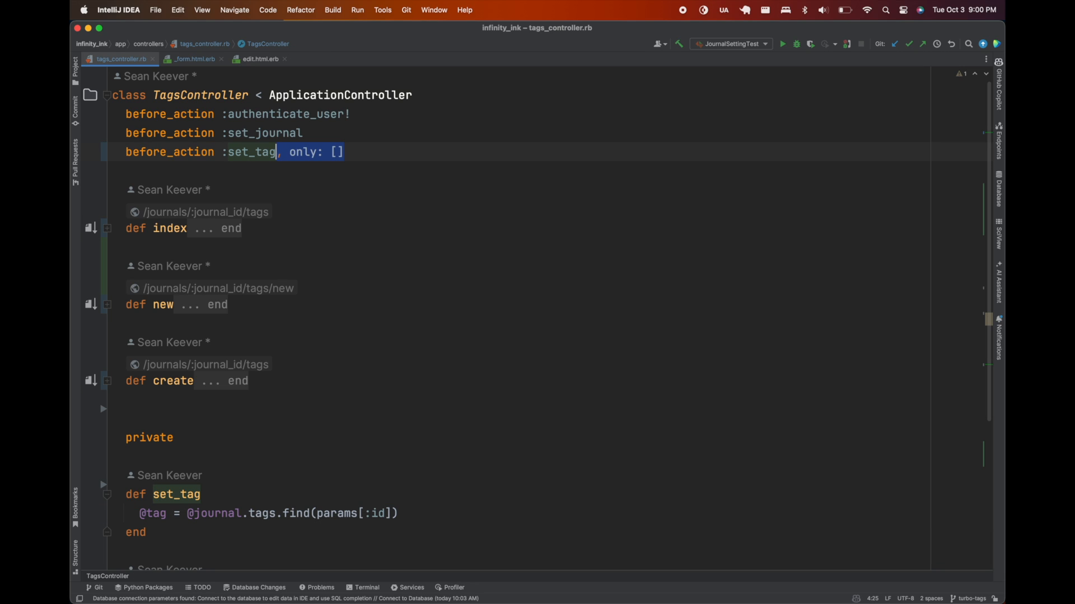
text(:edit, :update)
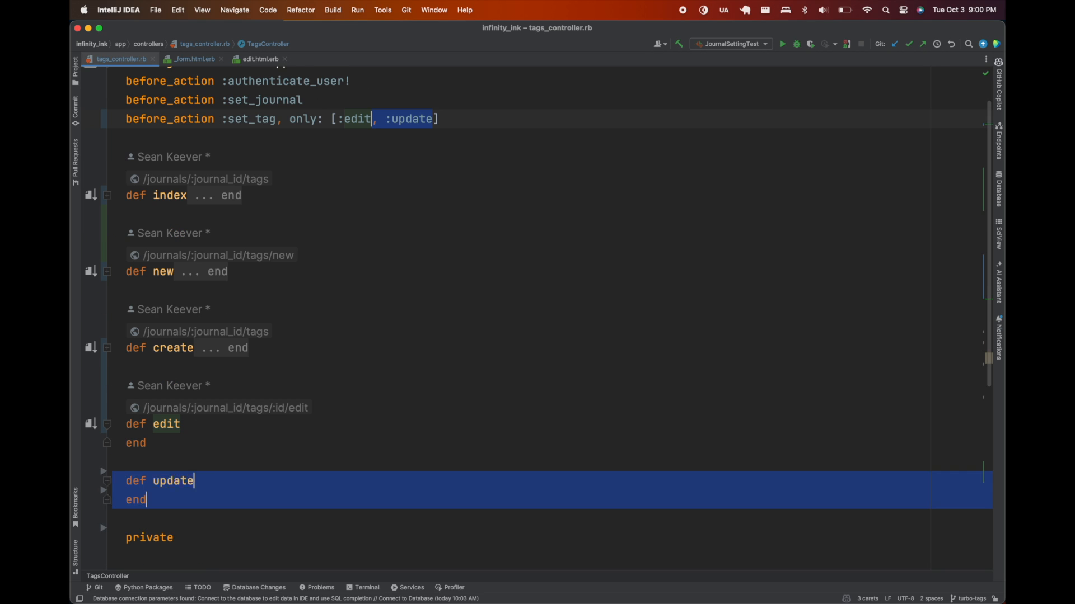
text(@tag.update(tag_params))
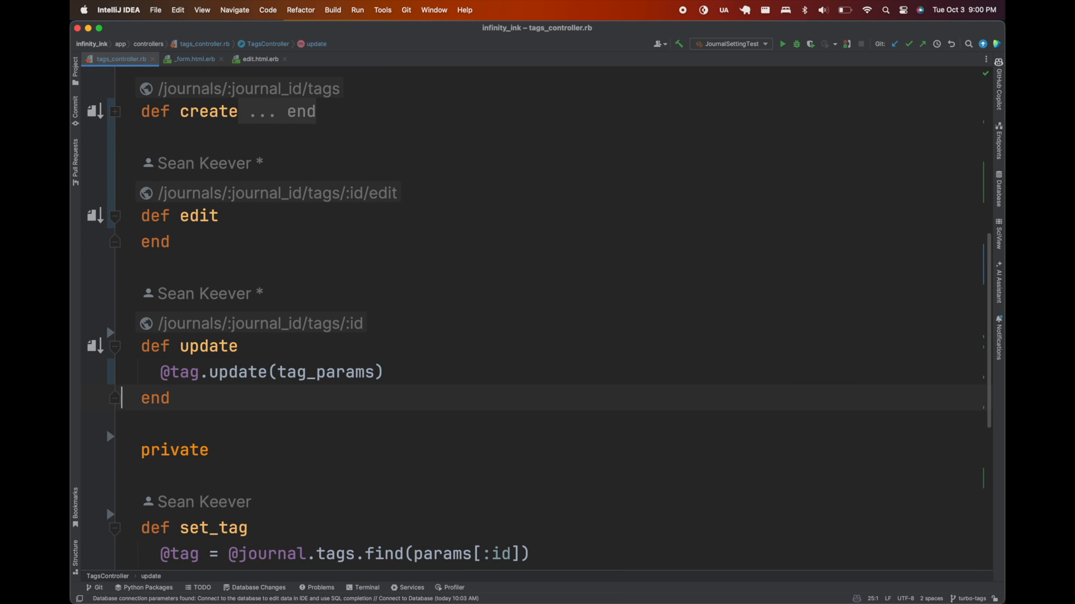
text(touch)
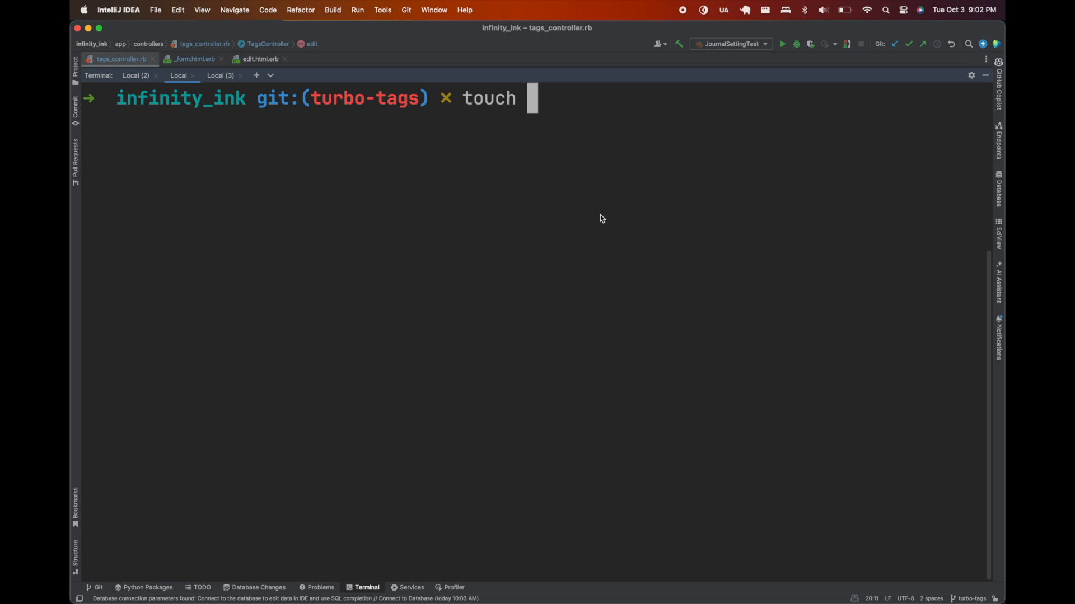
text(app/views/tags/)
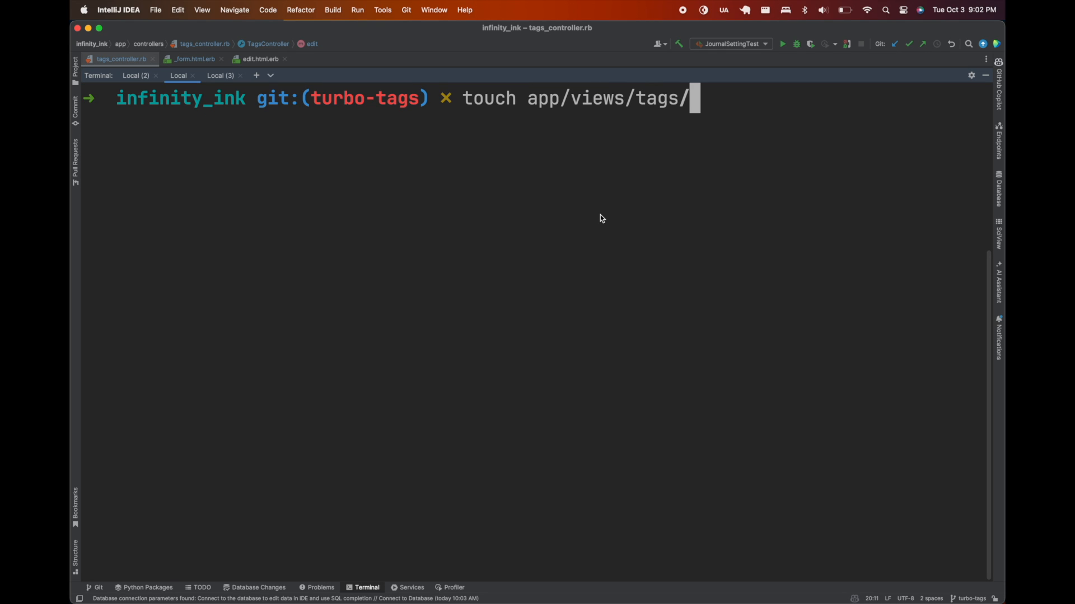
text(update.turbo)
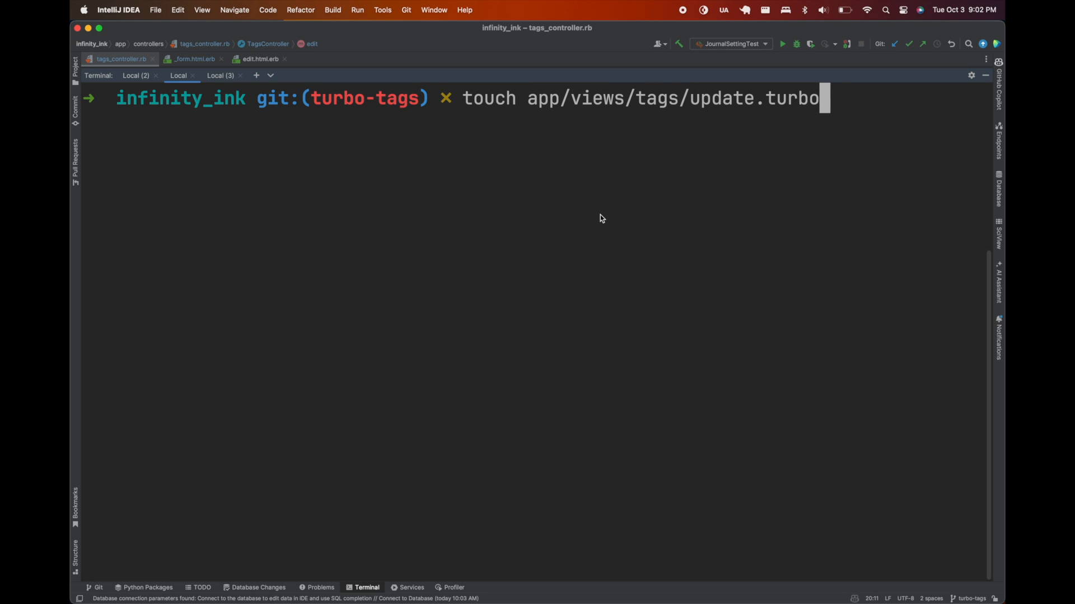
key(Return)
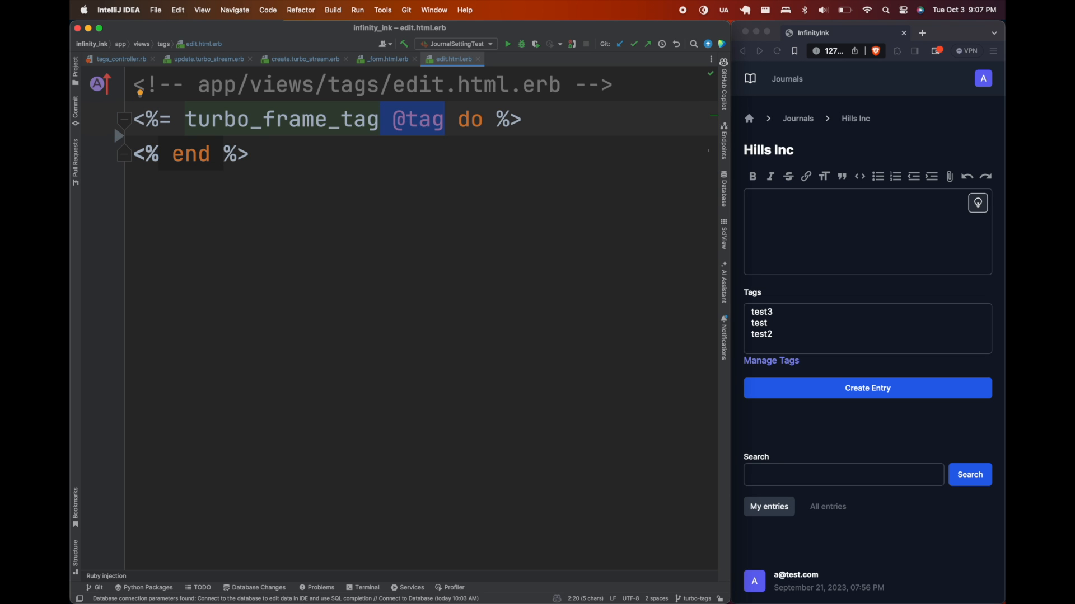
text(<%= render "form", tag: @tag %>)
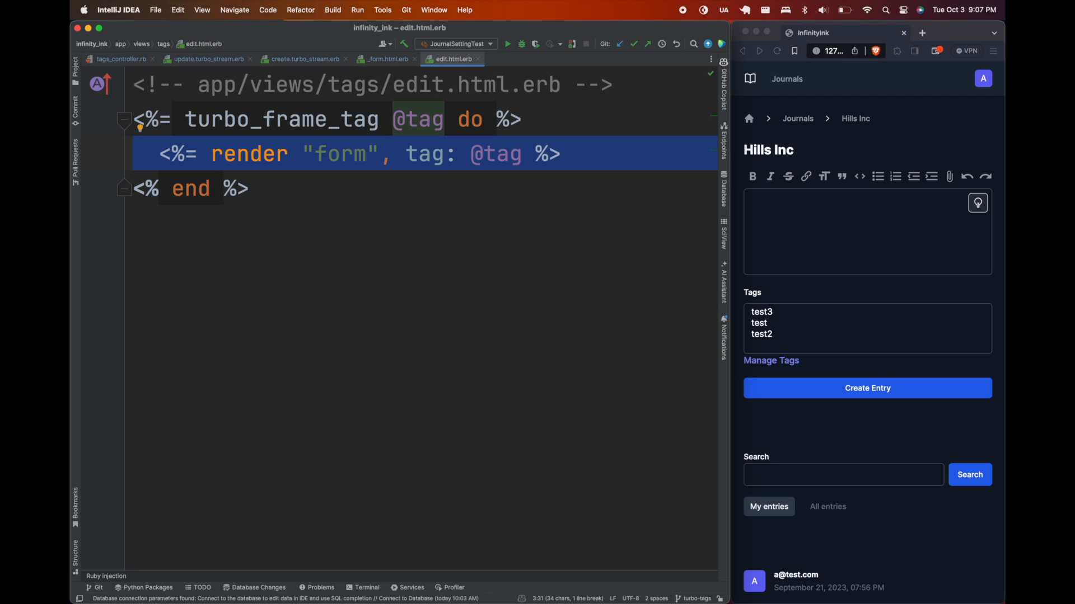
click(771, 360)
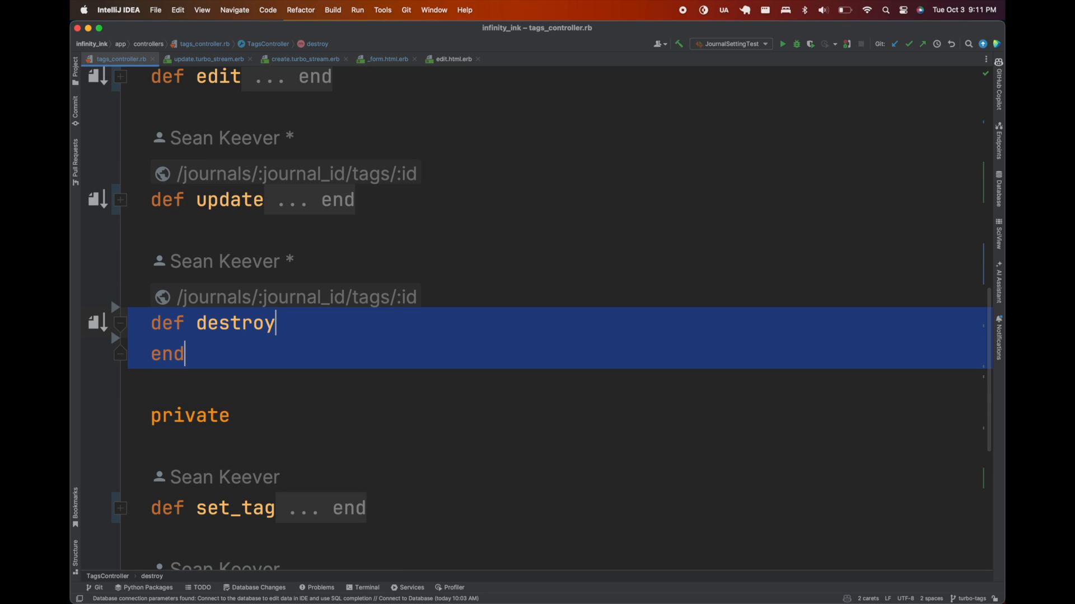
text(@tag.destroy)
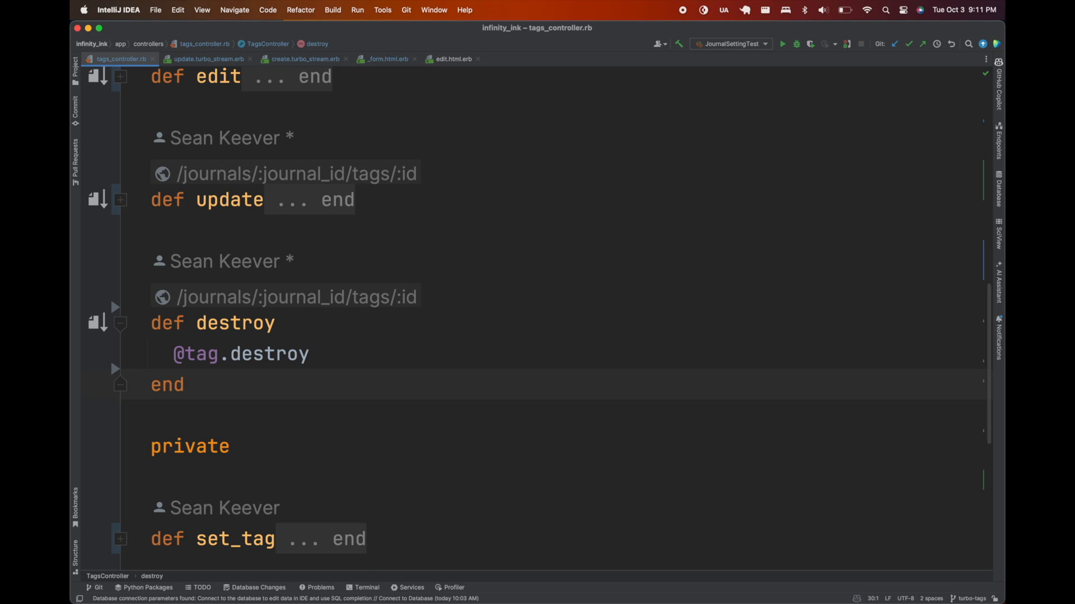
text(turbo_stream)
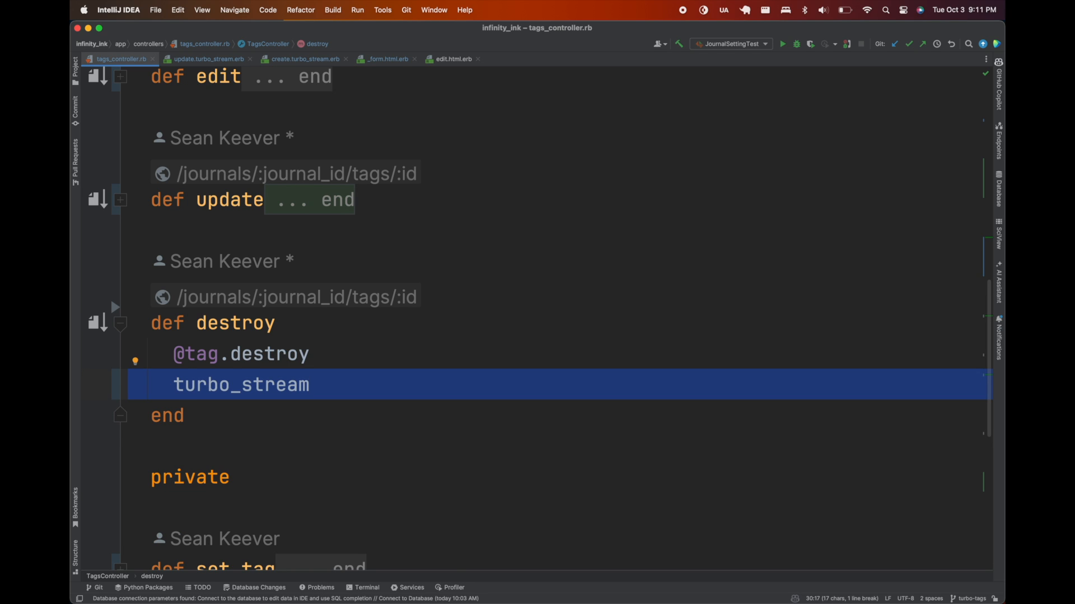
click(367, 587)
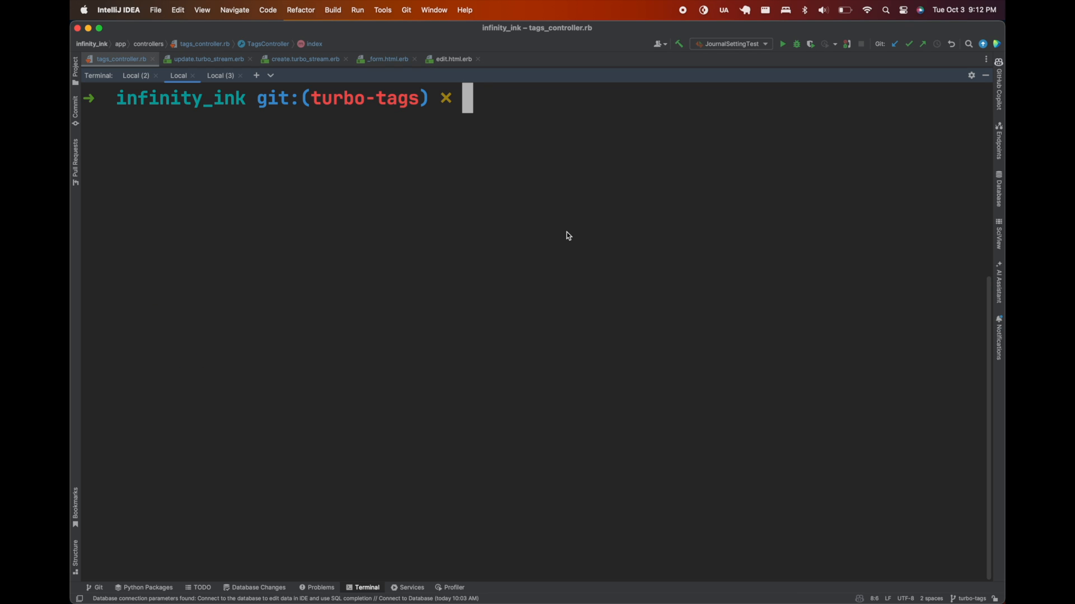
text(touch app/views/tags/)
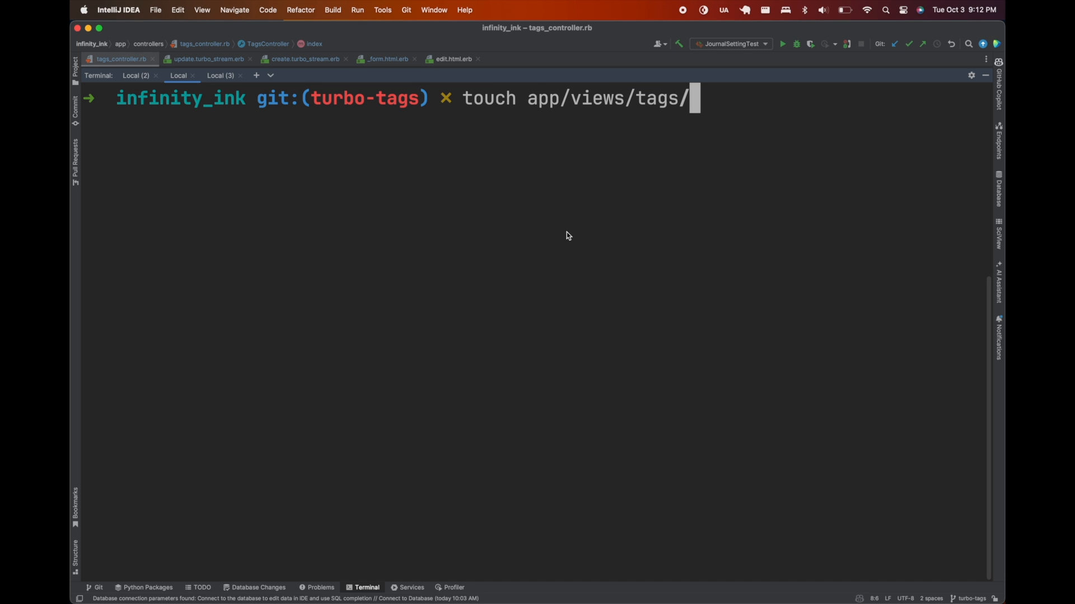
text(destroy.tur)
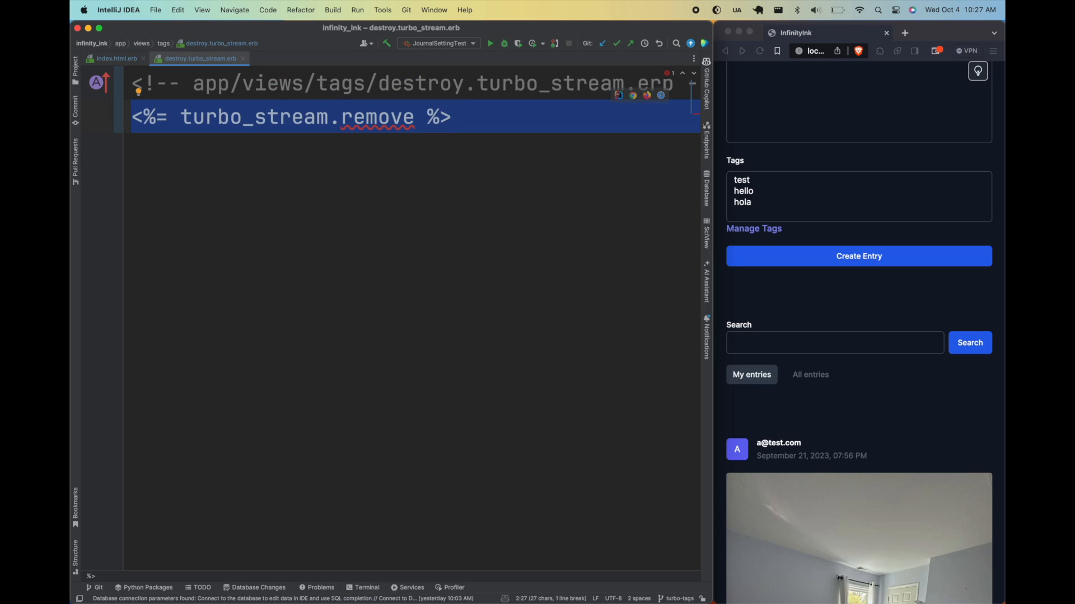
Step: Make the stream remove the tag by dom_id, then delete the test tag from Manage Tags
text(dom_id())
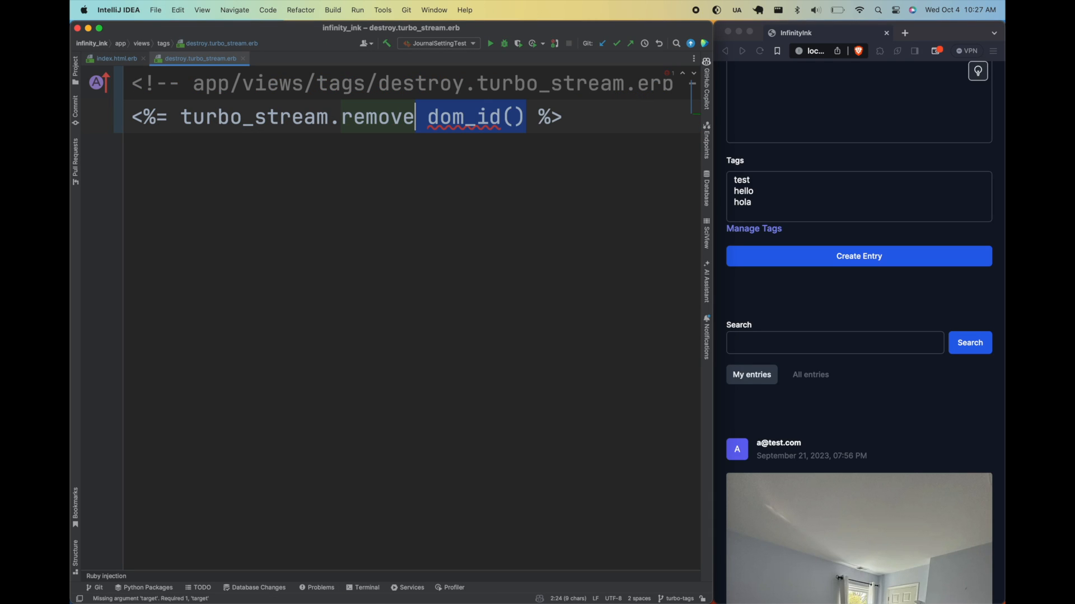
click(753, 228)
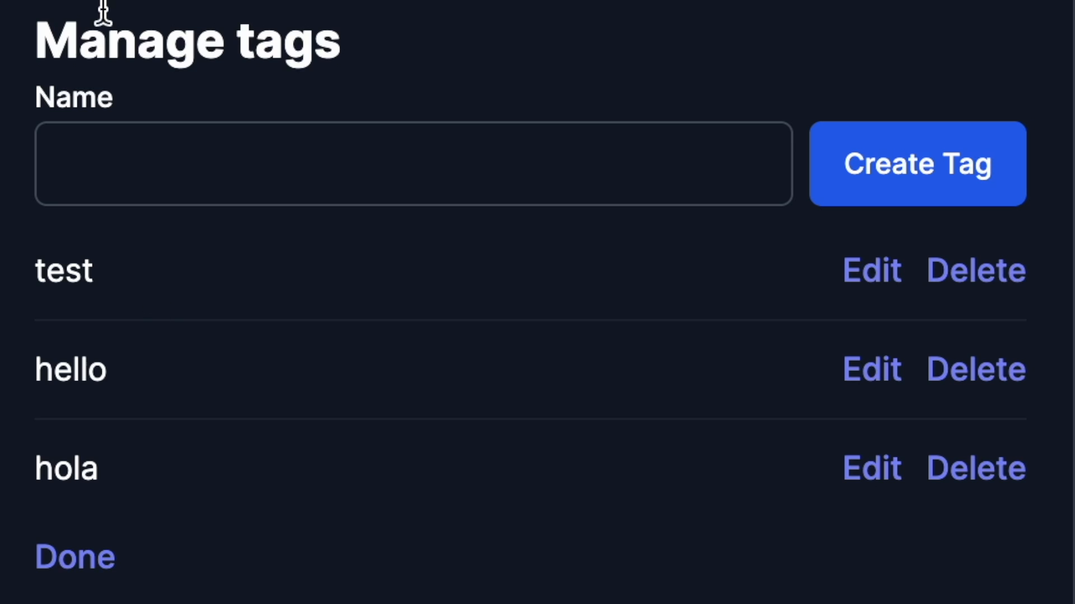
mouse_move(756, 312)
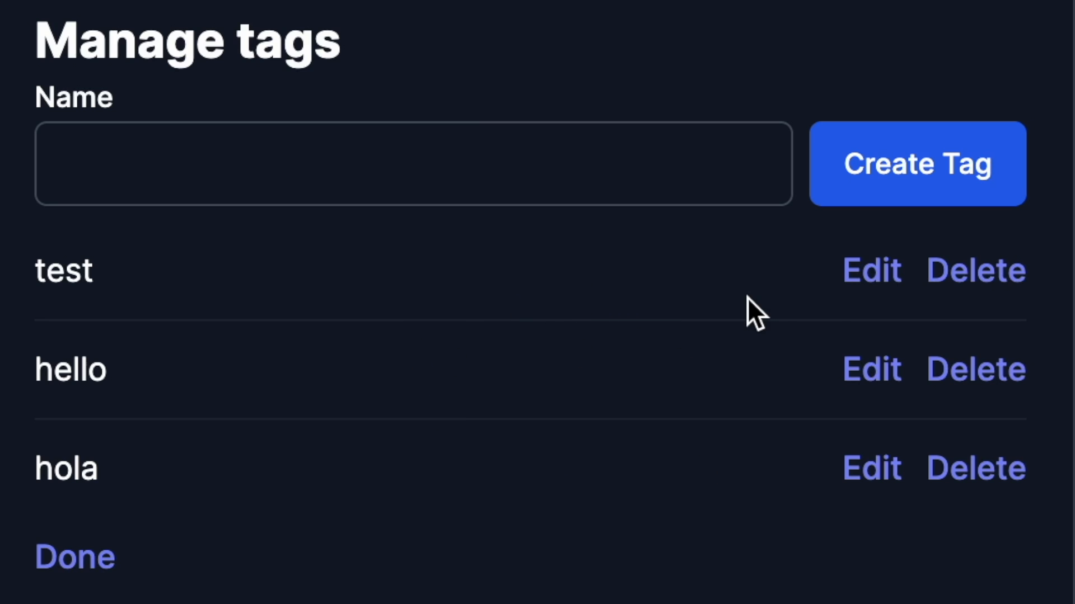
click(974, 270)
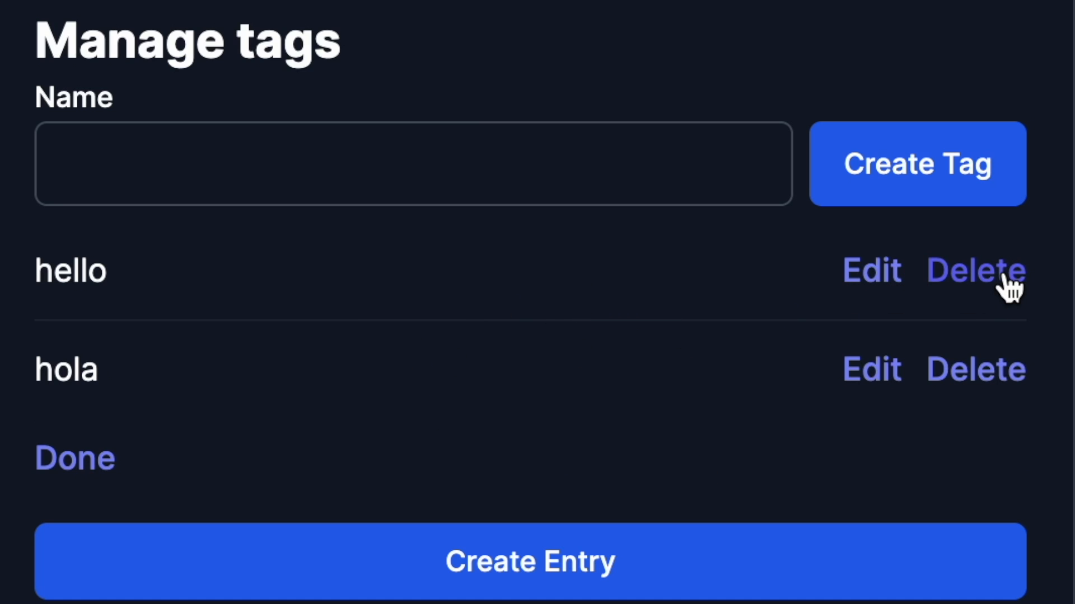